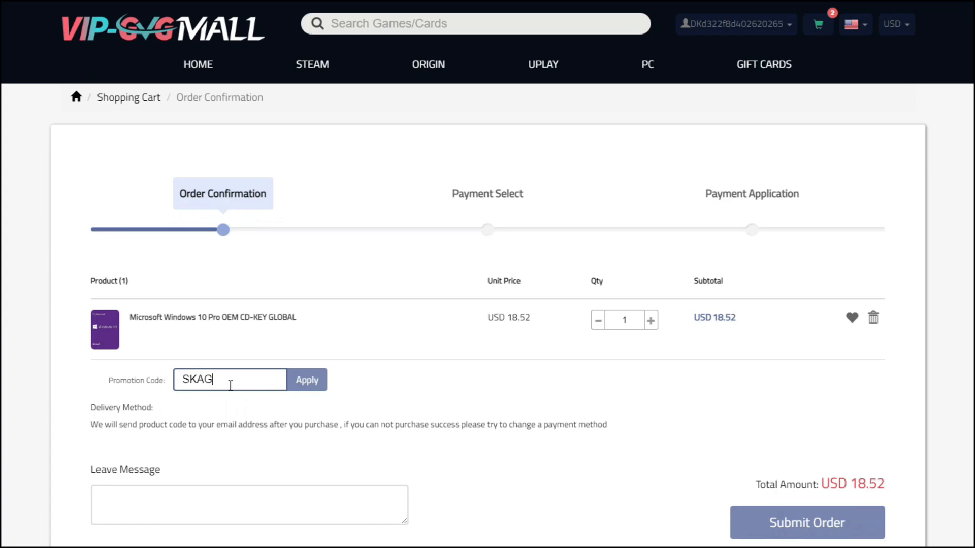
Step: Apply the promotion code SKAG to the Windows 10 Pro OEM key order
{"action": "left_click", "coordinate": [307, 379]}
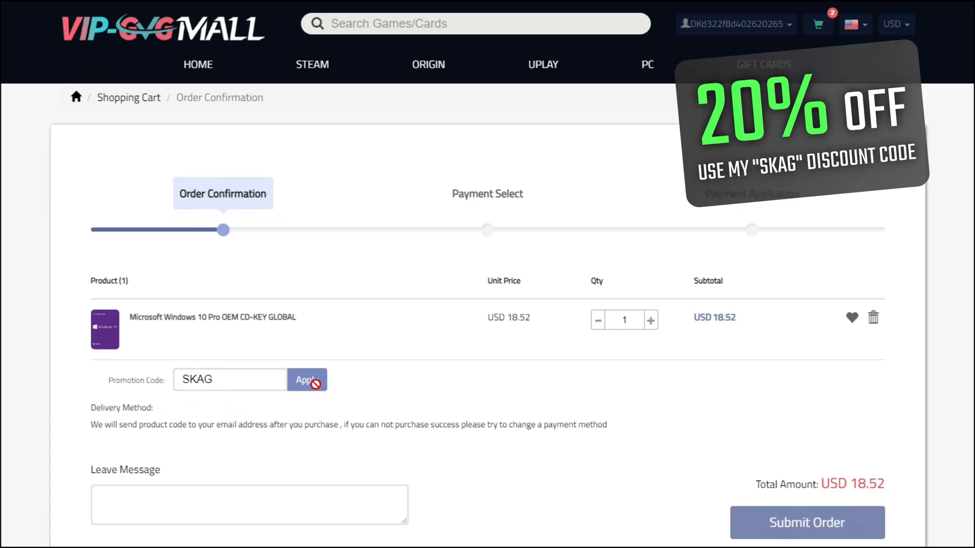
{"action": "left_click", "coordinate": [306, 380]}
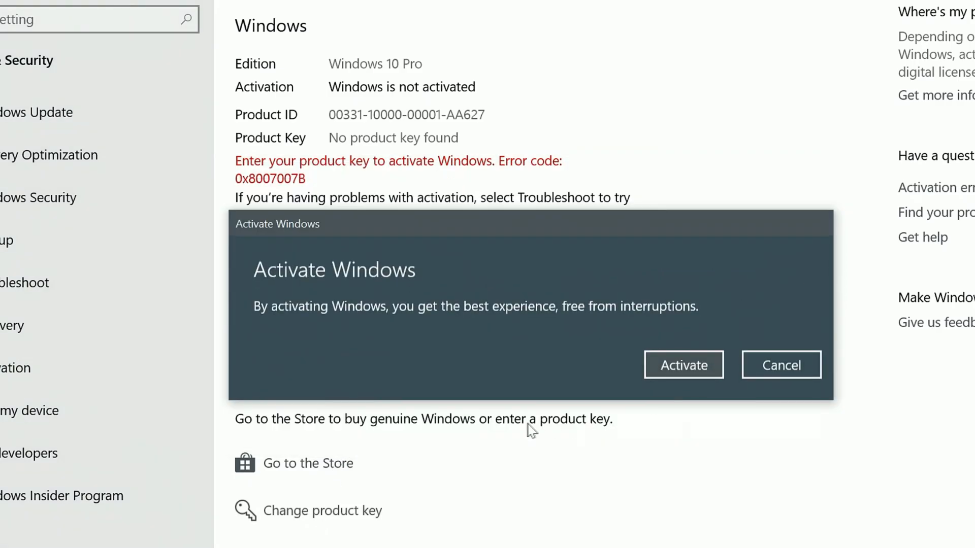
Step: Bring up the Activate Windows prompt on the Settings activation page
{"action": "left_click", "coordinate": [685, 364]}
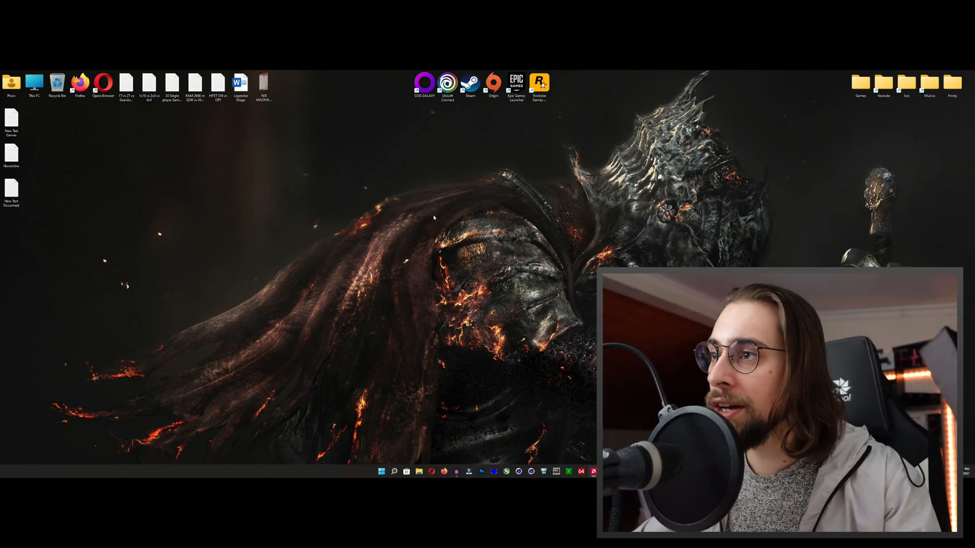
Step: Launch AMD Radeon Software from the desktop context menu's more options
{"action": "right_click", "coordinate": [433, 218]}
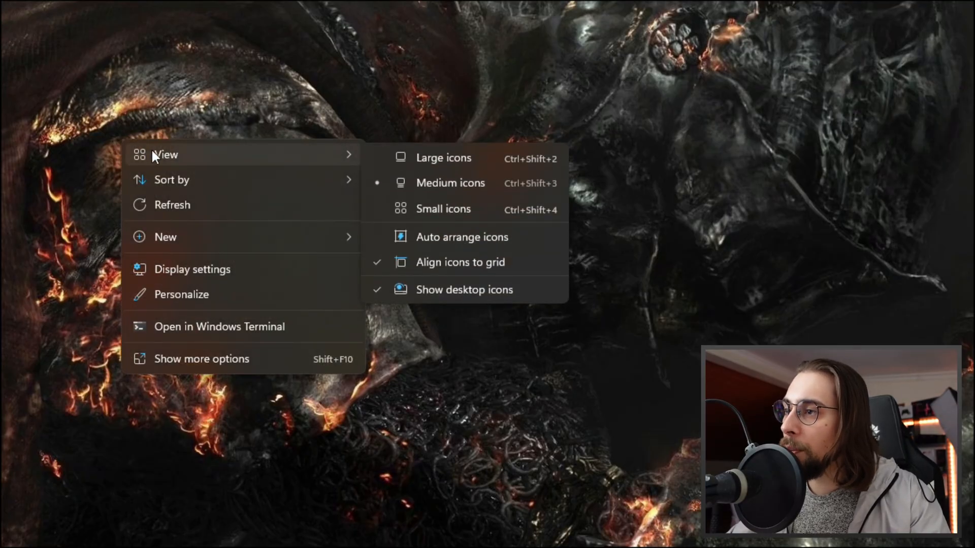
{"action": "mouse_move", "coordinate": [125, 129]}
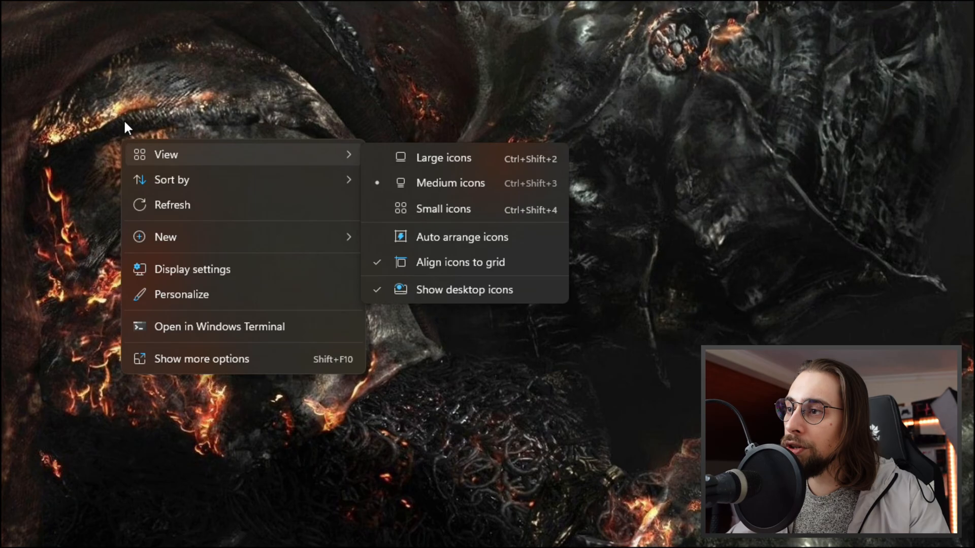
{"action": "mouse_move", "coordinate": [199, 271]}
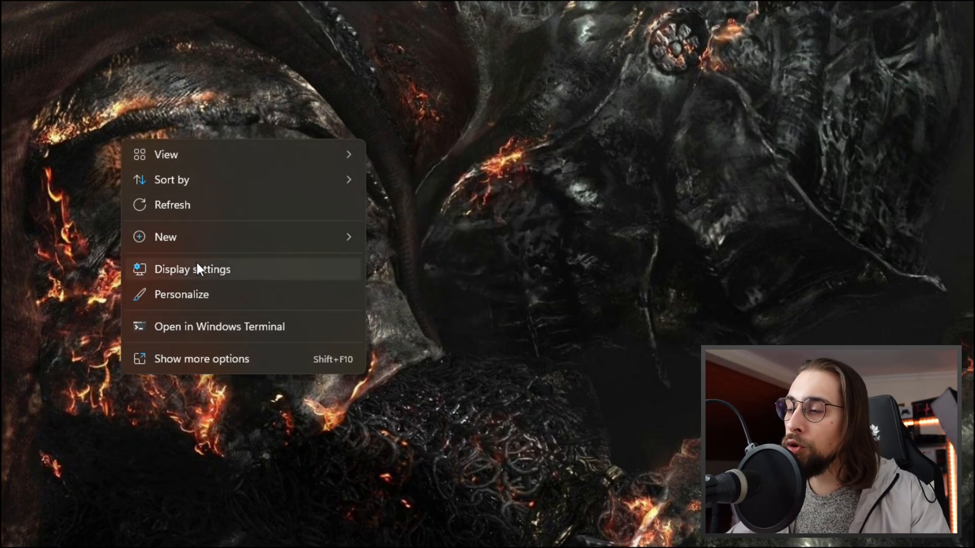
{"action": "mouse_move", "coordinate": [126, 134]}
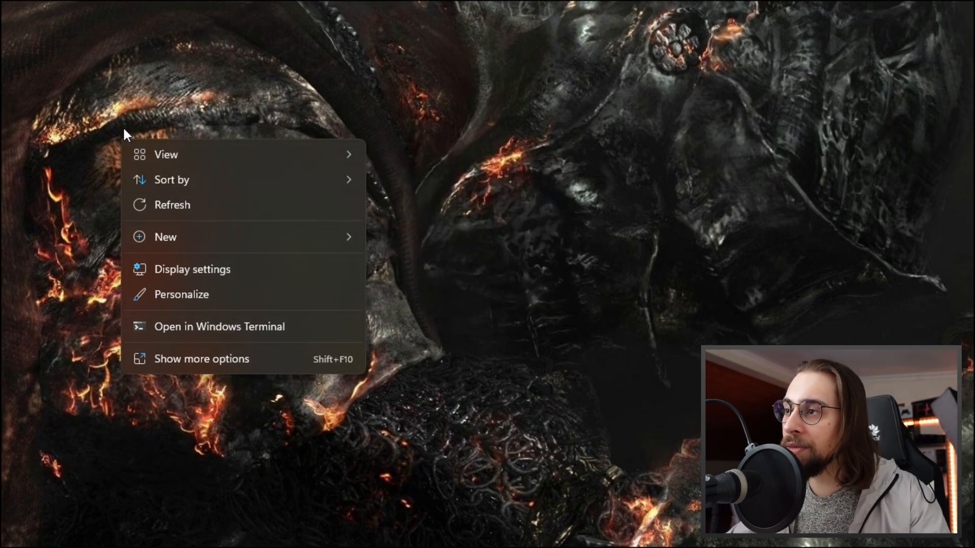
{"action": "mouse_move", "coordinate": [144, 345]}
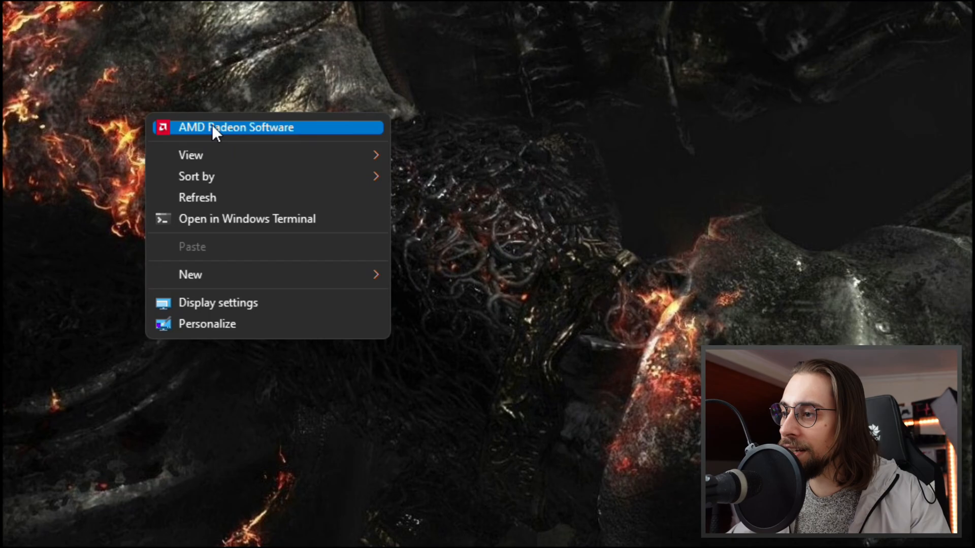
{"action": "mouse_move", "coordinate": [251, 229]}
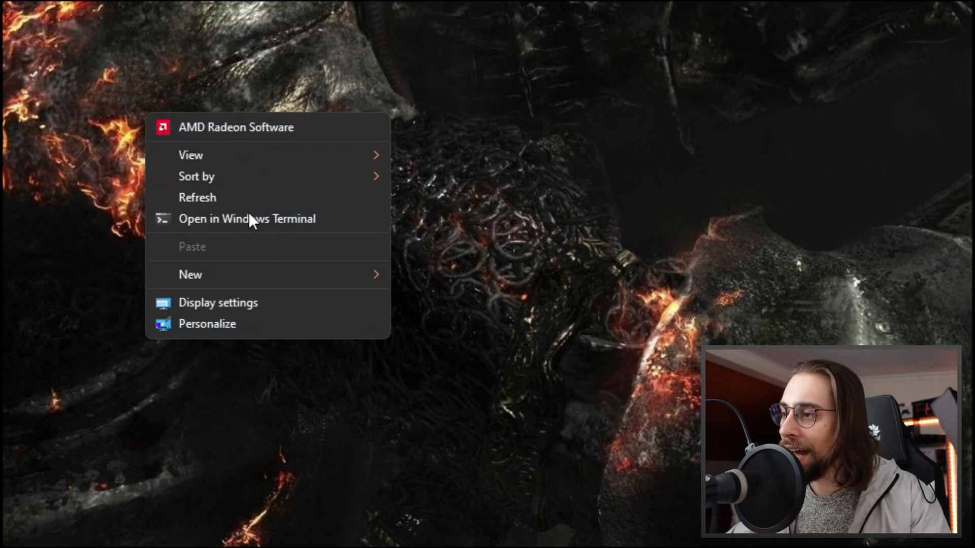
{"action": "mouse_move", "coordinate": [255, 134]}
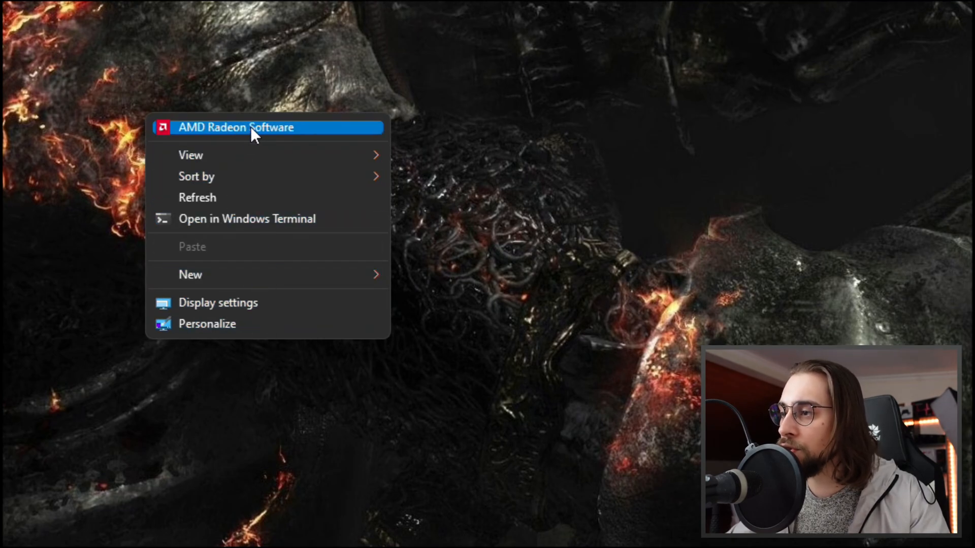
{"action": "left_click", "coordinate": [233, 128]}
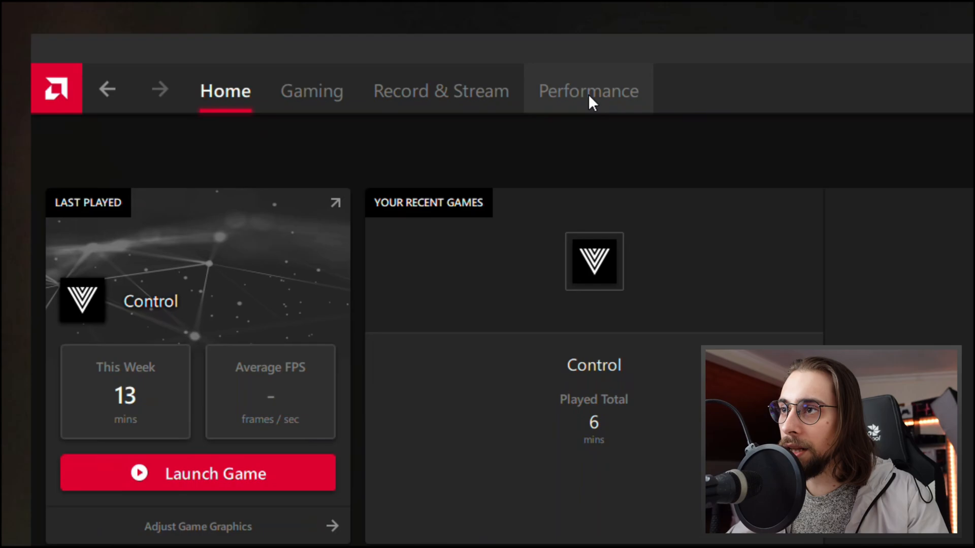
Step: Go to the Performance section's Tuning page for the RX 6600
{"action": "left_click", "coordinate": [587, 91]}
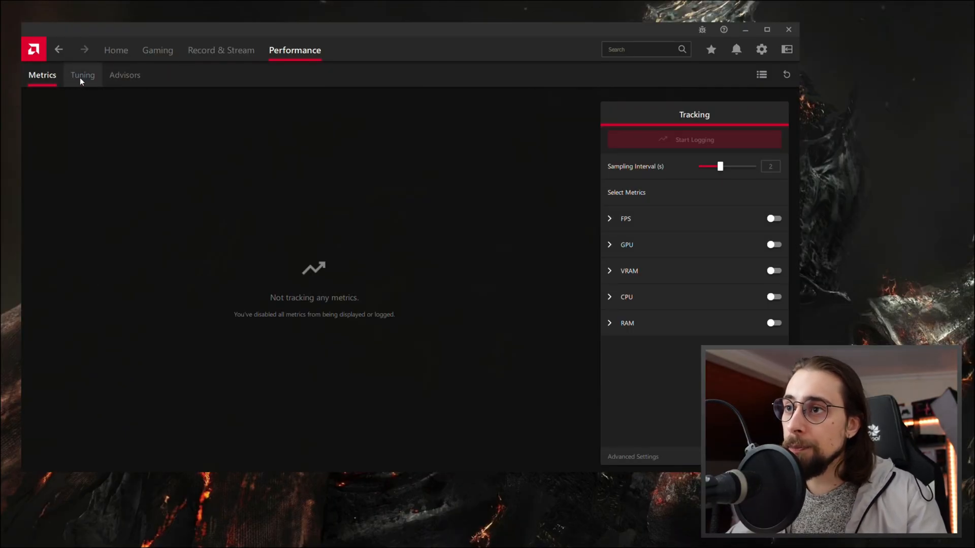
{"action": "left_click", "coordinate": [82, 75]}
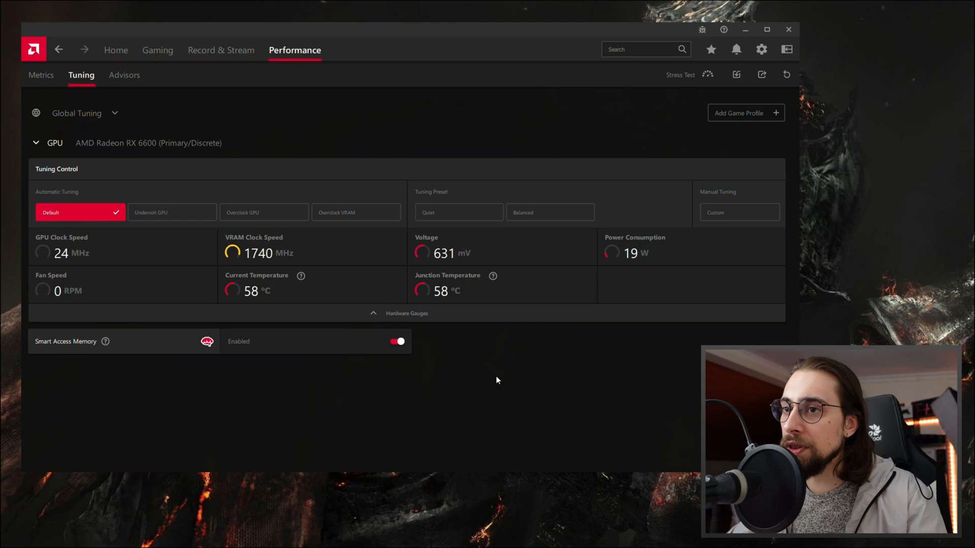
{"action": "mouse_move", "coordinate": [480, 379]}
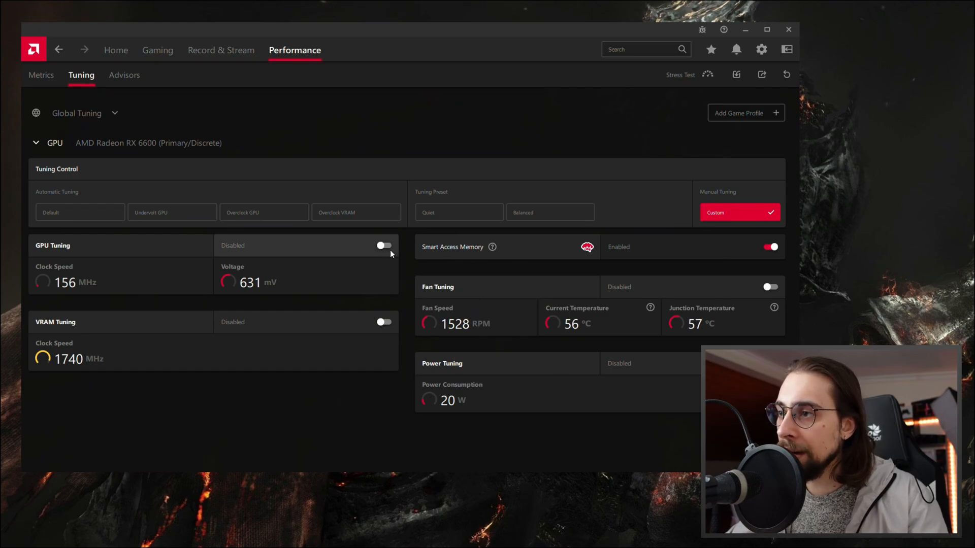
Step: Enable GPU tuning with advanced control, VRAM tuning and fan tuning, then apply the changes
{"action": "left_click", "coordinate": [384, 245]}
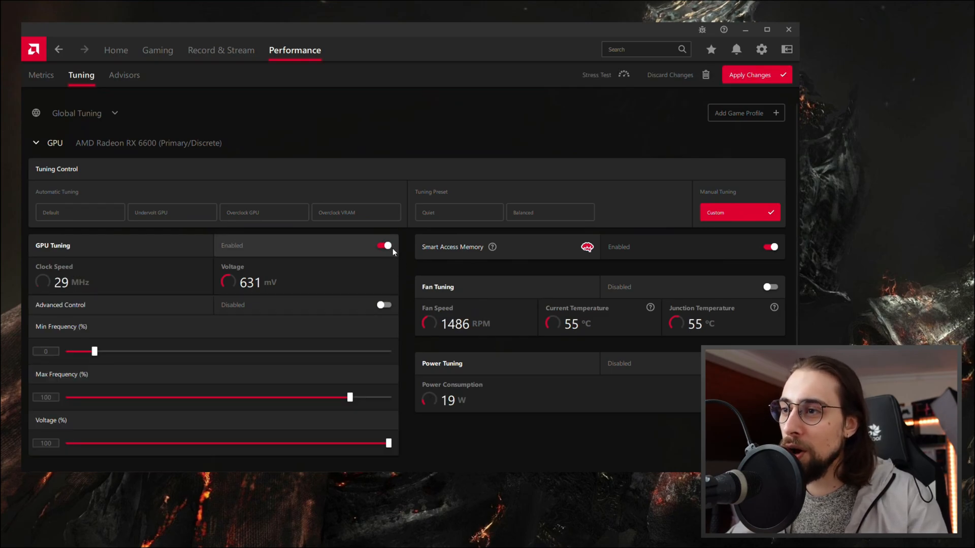
{"action": "scroll", "scroll_direction": "down", "scroll_amount": 3}
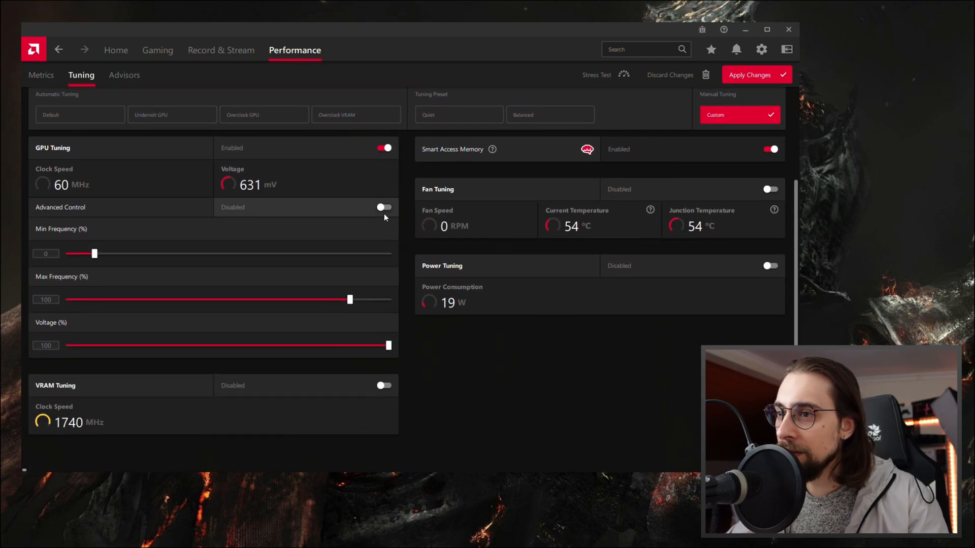
{"action": "left_click", "coordinate": [384, 207]}
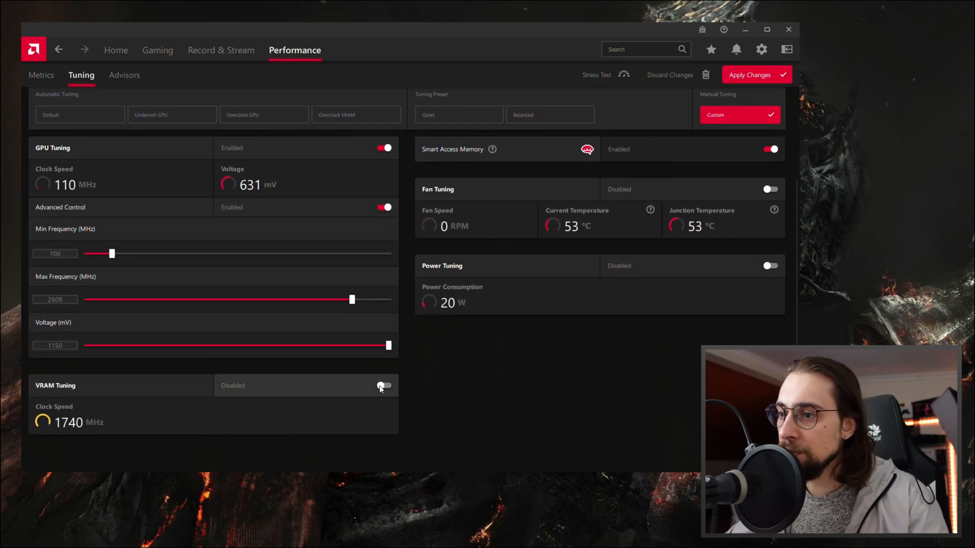
{"action": "left_click", "coordinate": [382, 386]}
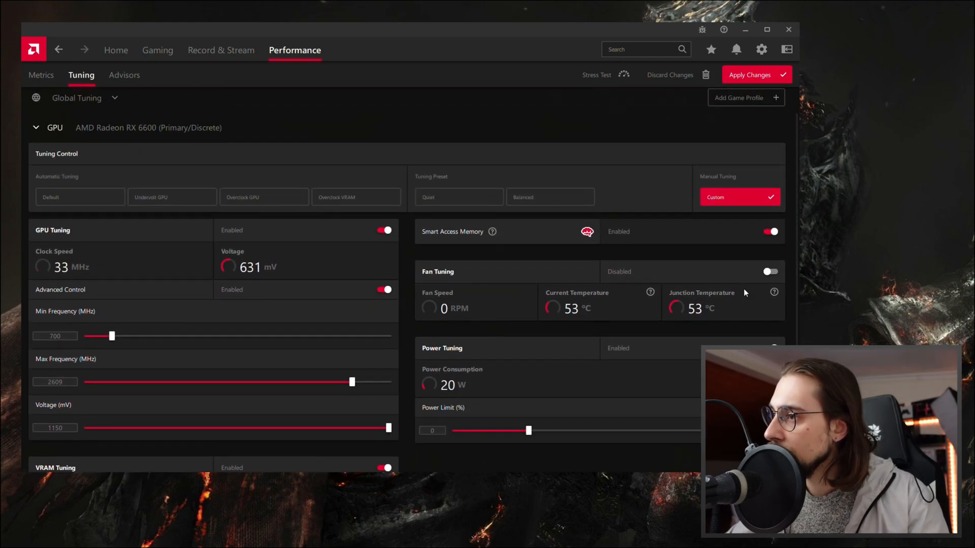
{"action": "left_click", "coordinate": [769, 272]}
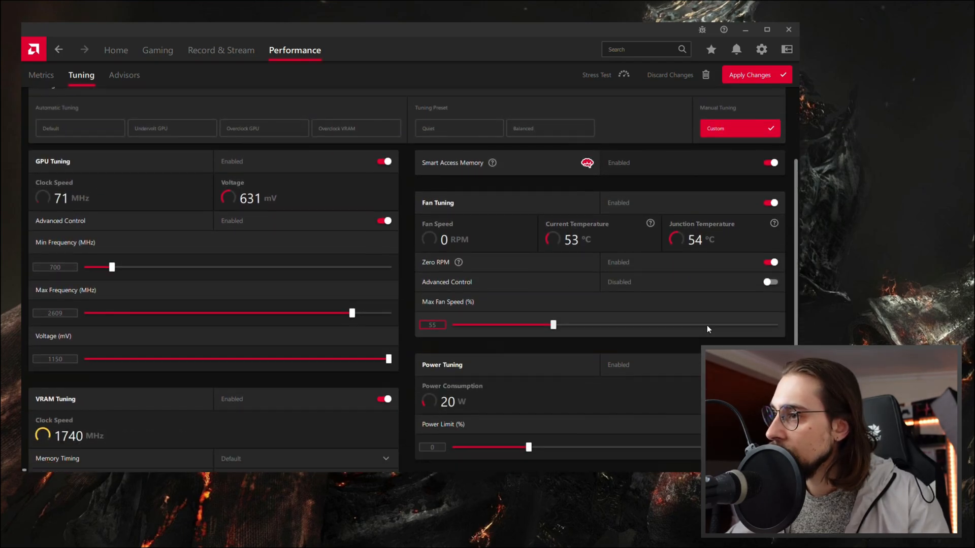
{"action": "scroll", "scroll_direction": "down", "scroll_amount": 3}
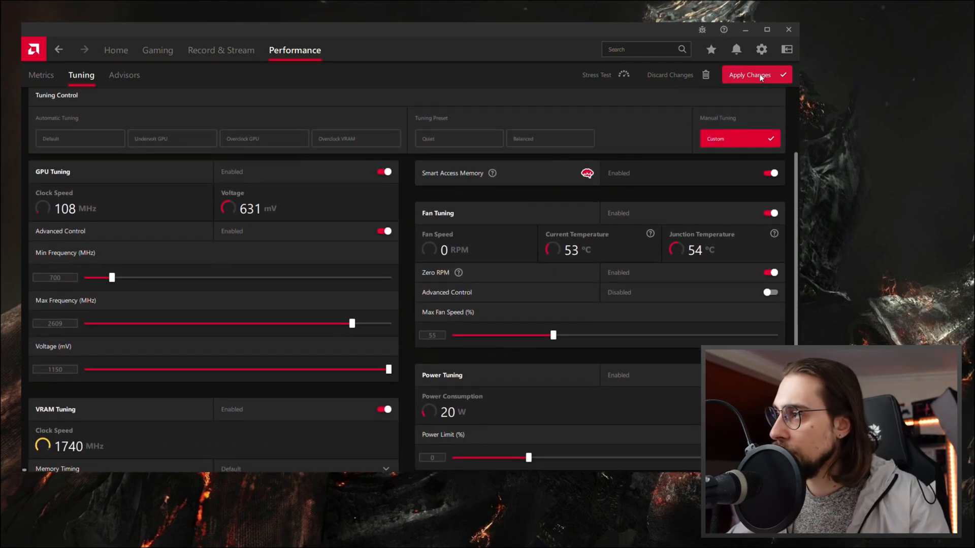
{"action": "left_click", "coordinate": [756, 75]}
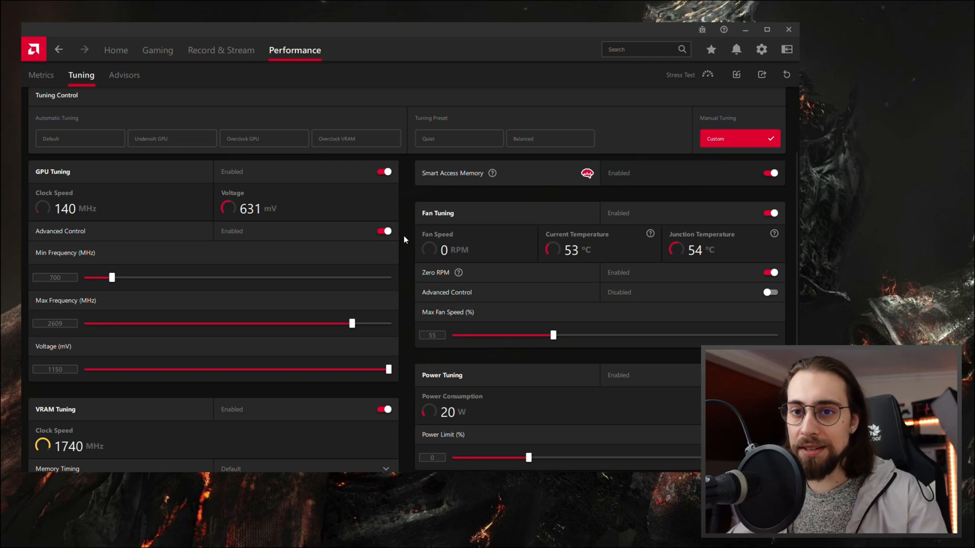
Step: Drag the power limit slider up to 20%, GPU still at 700–2609 MHz and 1150 mV
{"action": "scroll", "scroll_direction": "down", "scroll_amount": 3}
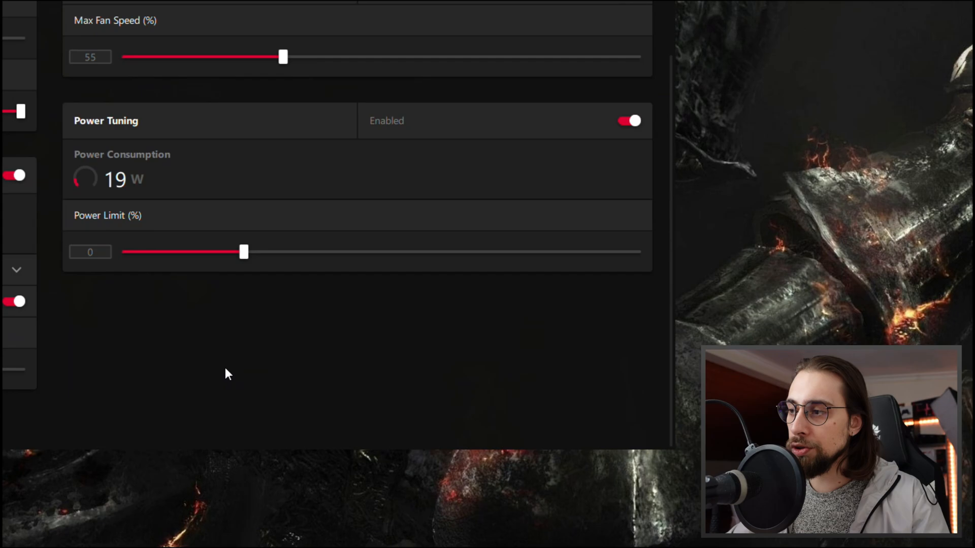
{"action": "left_click_drag", "start_coordinate": [243, 251], "coordinate": [635, 252]}
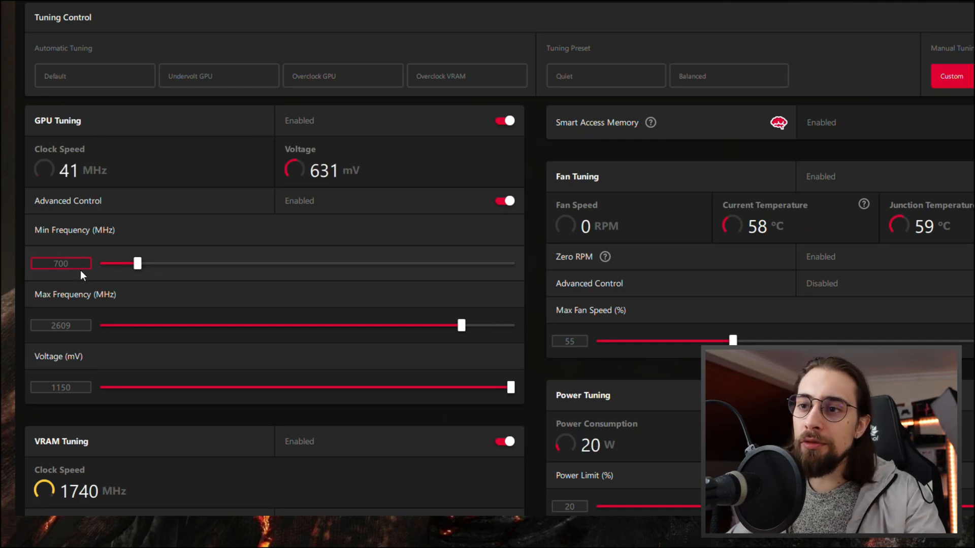
Step: Set the GPU maximum frequency to 2600 MHz and minimum to 2500 MHz
{"action": "left_click", "coordinate": [61, 325]}
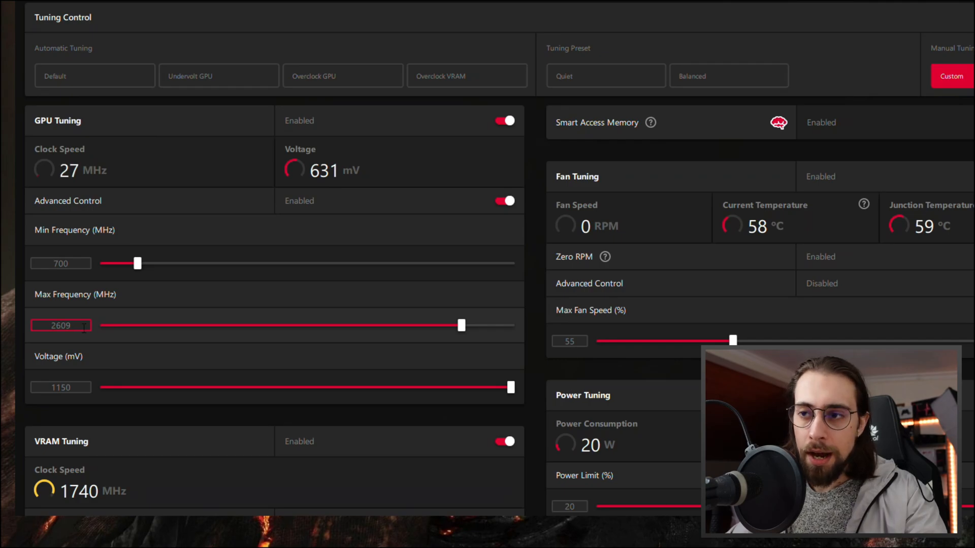
{"action": "left_click", "coordinate": [61, 264]}
{"action": "type", "text": "2600"}
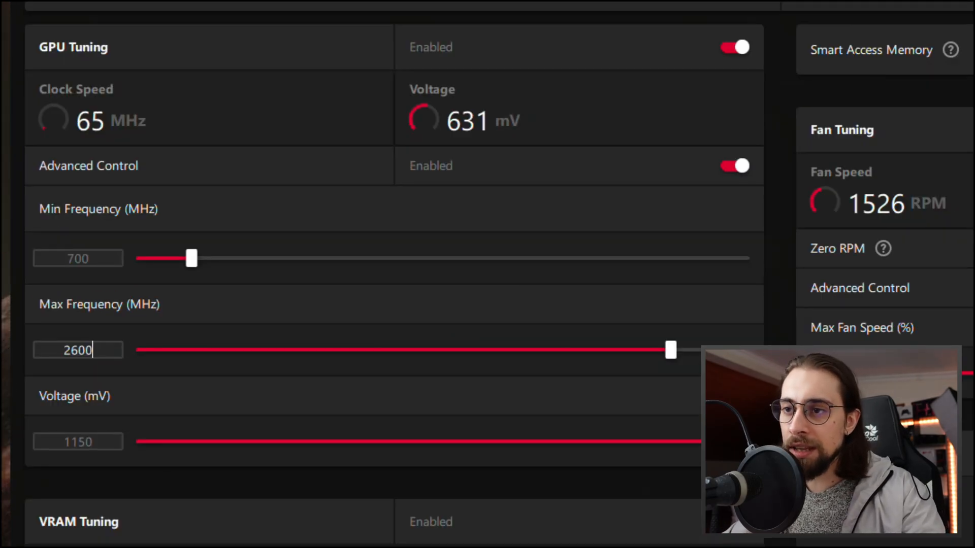
{"action": "type", "text": "25"}
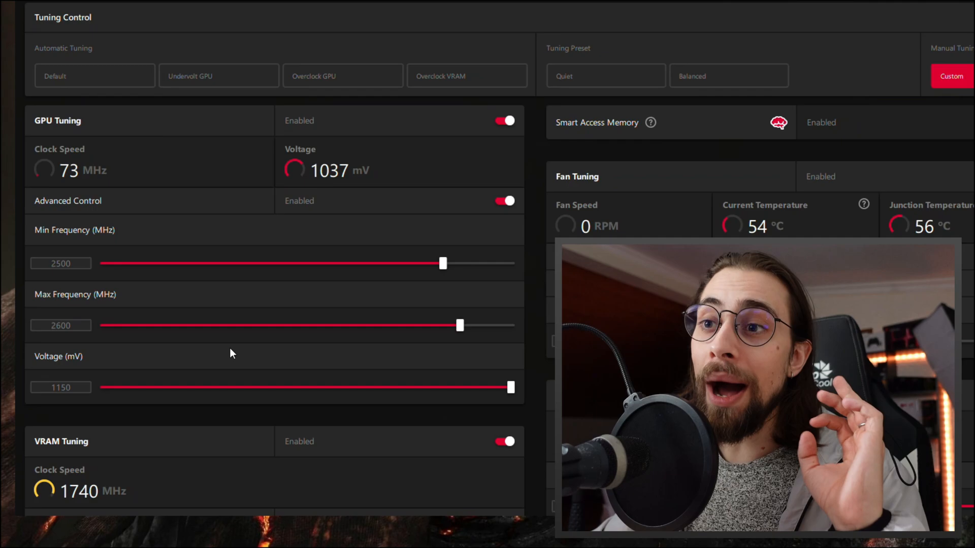
{"action": "left_click", "coordinate": [61, 264]}
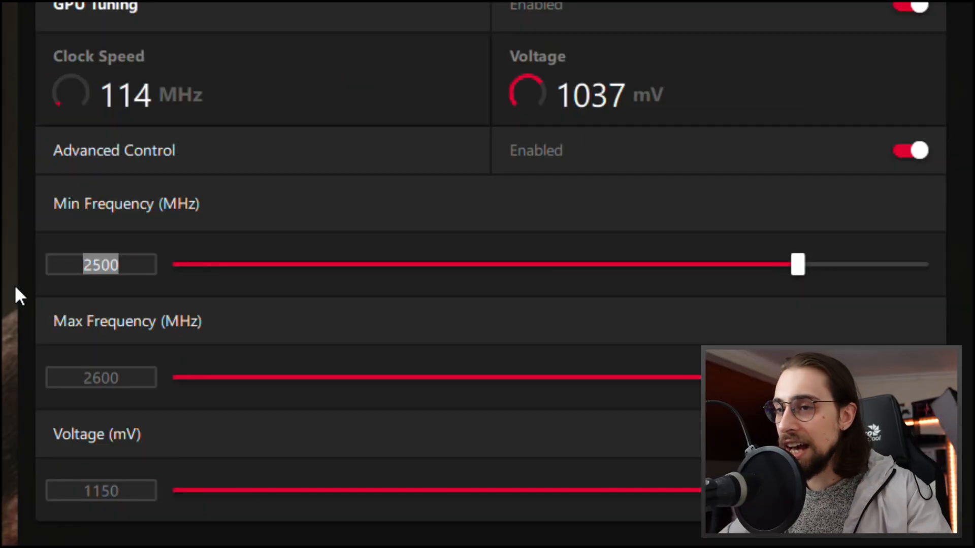
Step: Raise the GPU minimum frequency to 2600 MHz and maximum to 2700 MHz
{"action": "type", "text": "2600"}
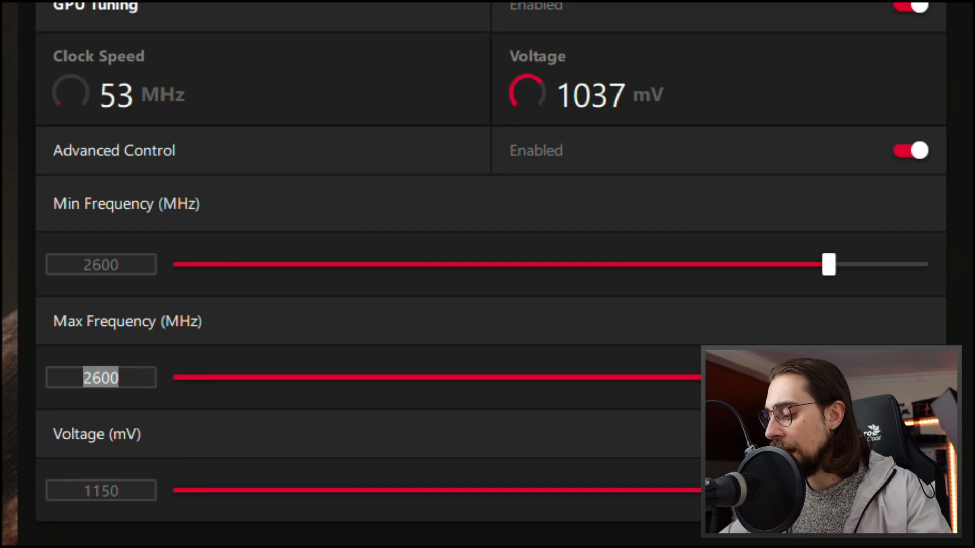
{"action": "type", "text": "2700"}
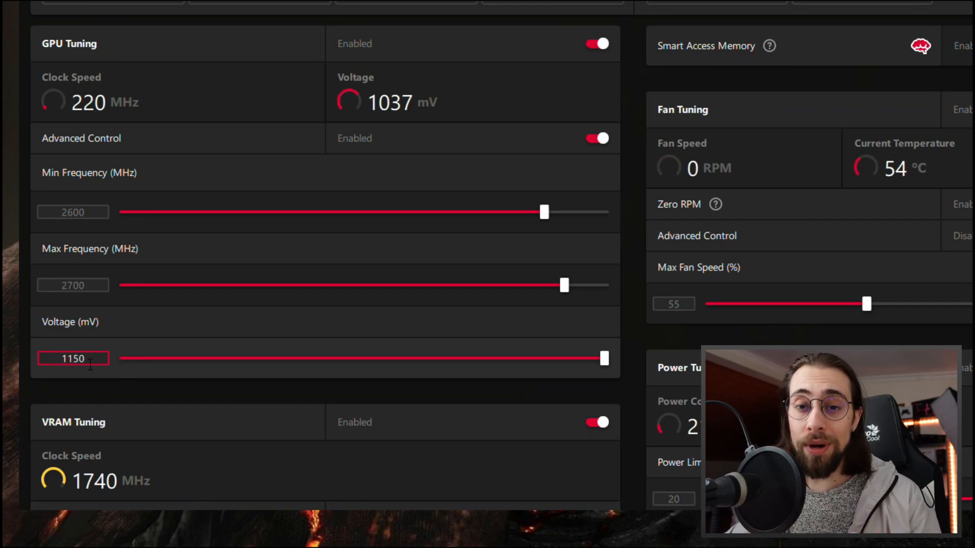
Step: Lower the GPU voltage from 1150 mV to 1130 mV
{"action": "left_click", "coordinate": [73, 285]}
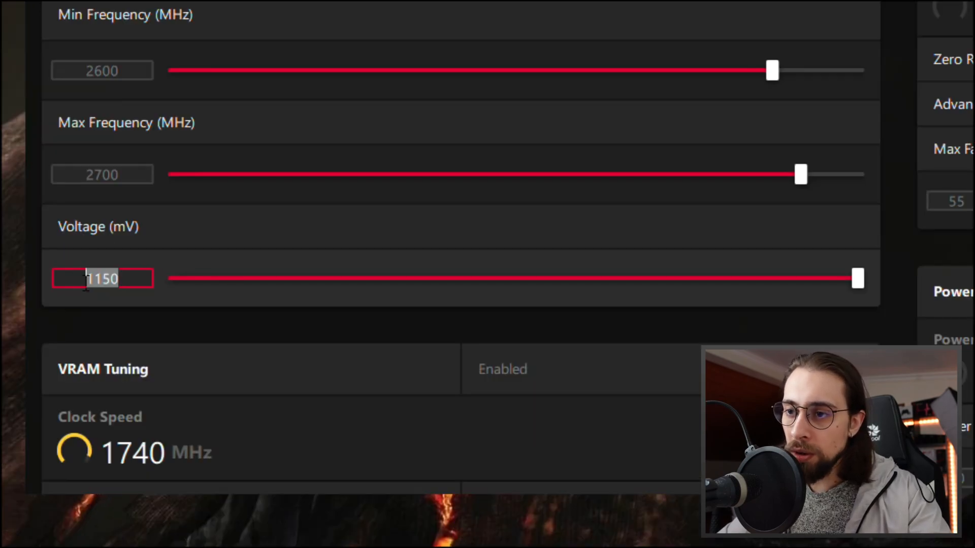
{"action": "type", "text": "1130"}
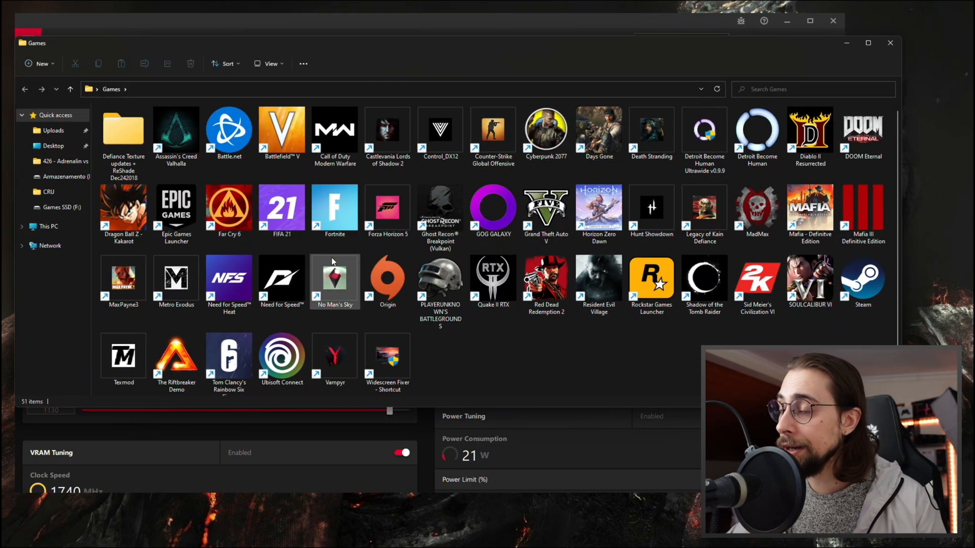
{"action": "mouse_move", "coordinate": [534, 330]}
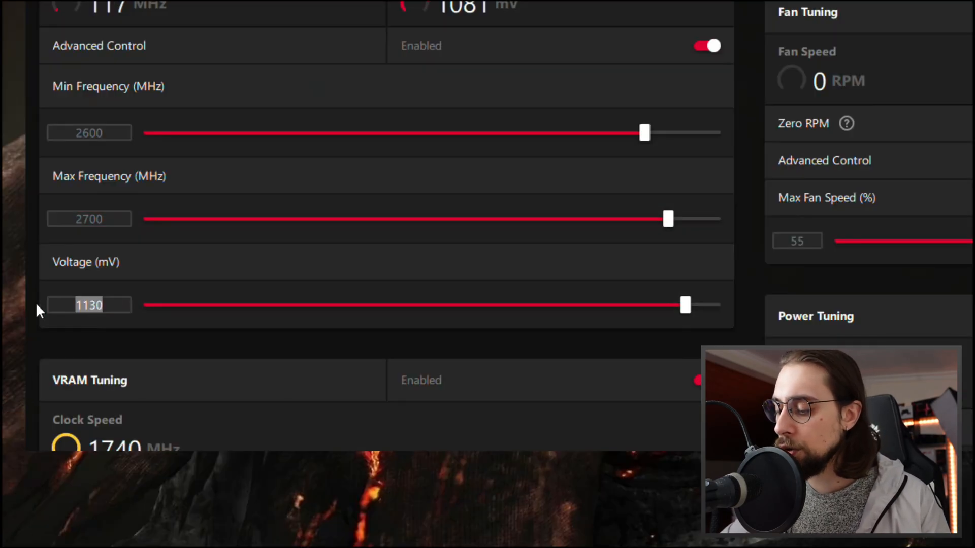
Step: Try 1120 mV voltage and apply, then set the GPU voltage back to 1130 mV
{"action": "type", "text": "1120"}
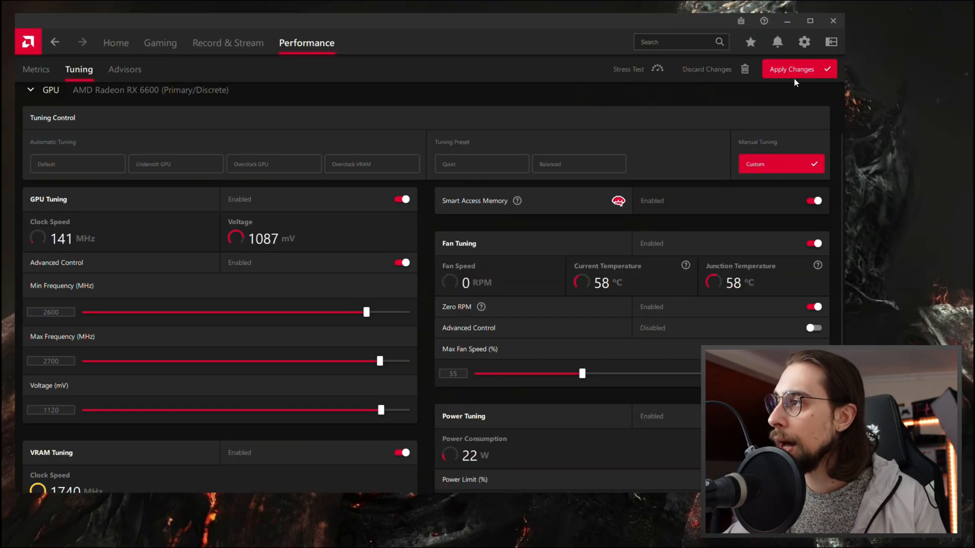
{"action": "left_click", "coordinate": [799, 69]}
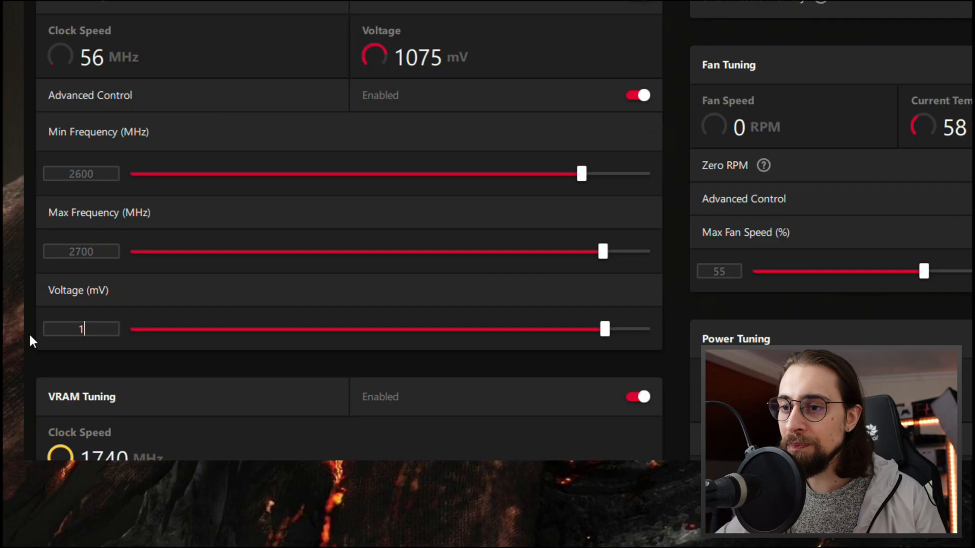
{"action": "type", "text": "110"}
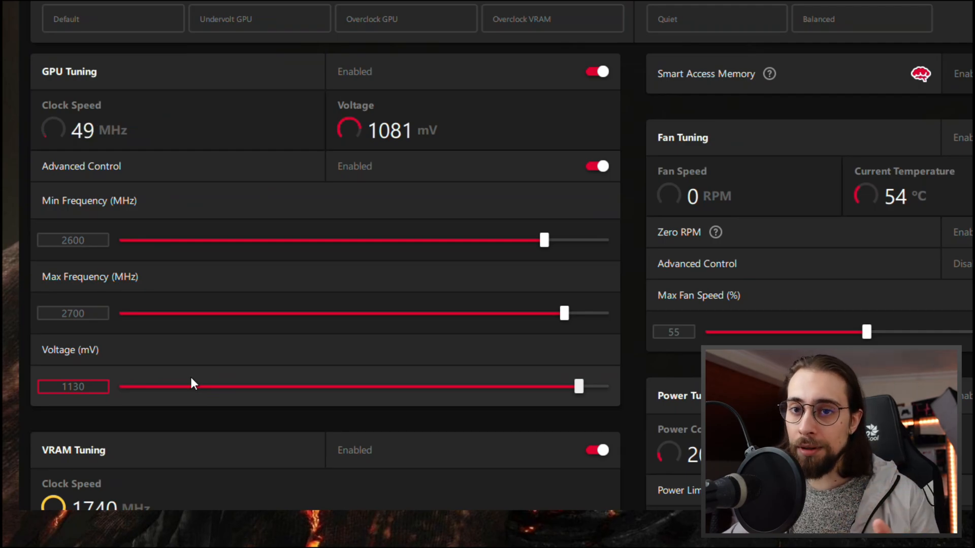
{"action": "scroll", "scroll_direction": "down", "scroll_amount": 3}
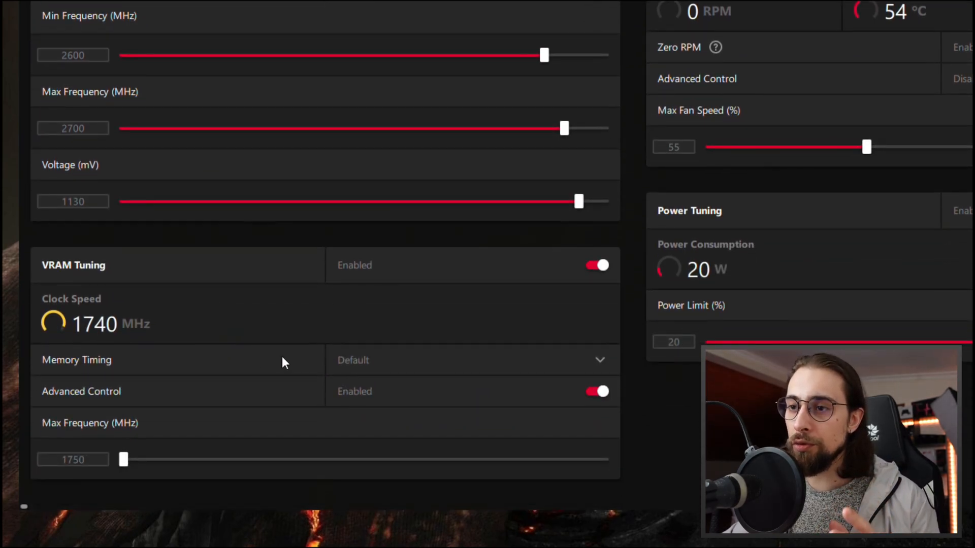
{"action": "scroll", "scroll_direction": "down", "scroll_amount": 3}
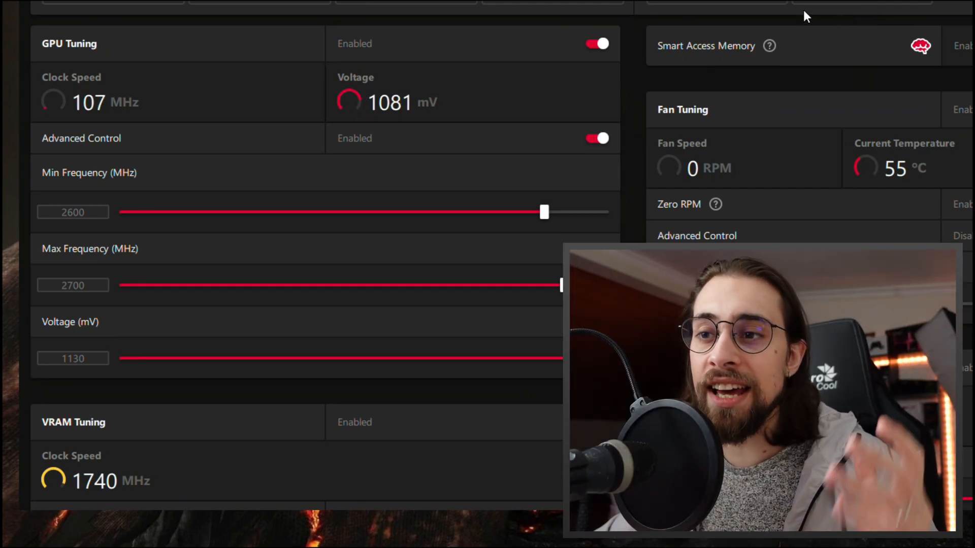
{"action": "scroll", "scroll_direction": "down", "scroll_amount": 3}
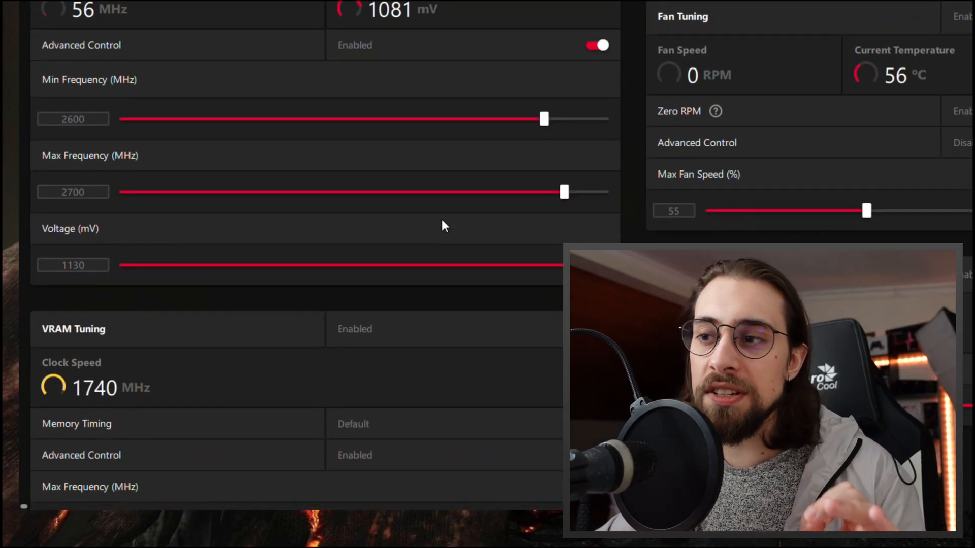
{"action": "scroll", "scroll_direction": "down", "scroll_amount": 3}
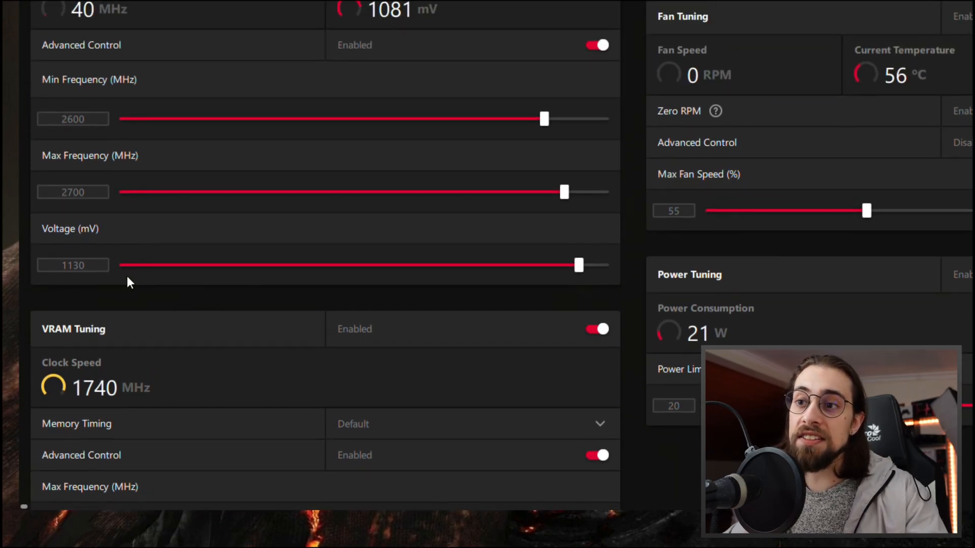
{"action": "left_click", "coordinate": [74, 119]}
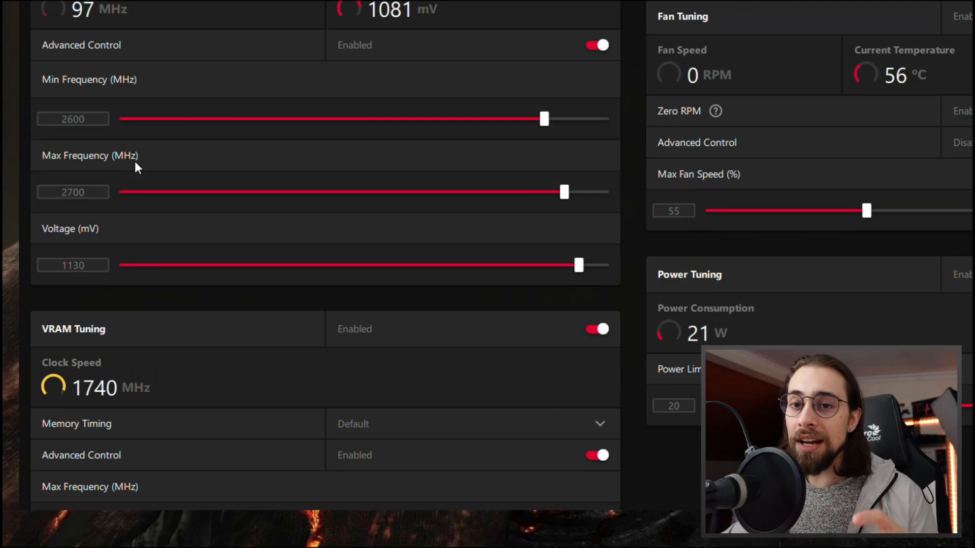
{"action": "left_click", "coordinate": [73, 192]}
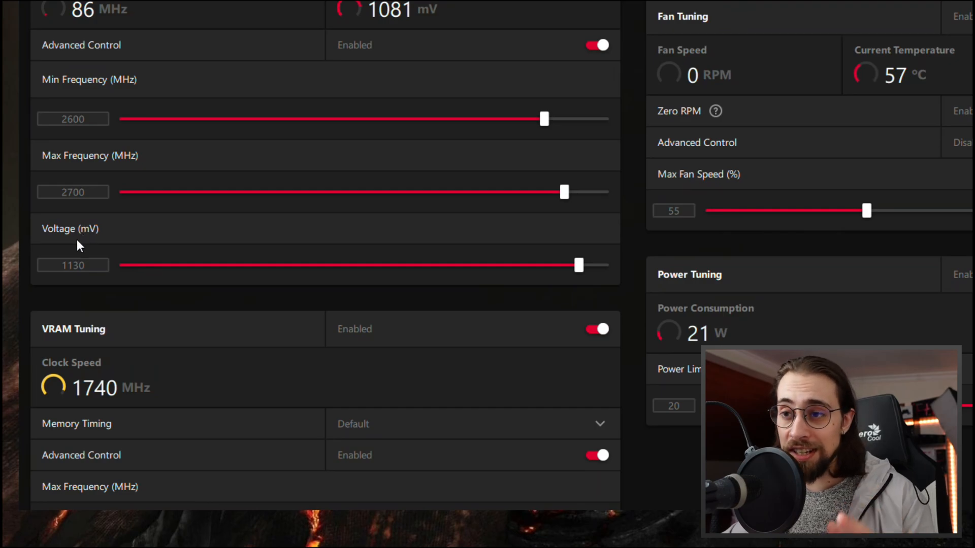
{"action": "left_click_drag", "start_coordinate": [578, 265], "coordinate": [589, 265]}
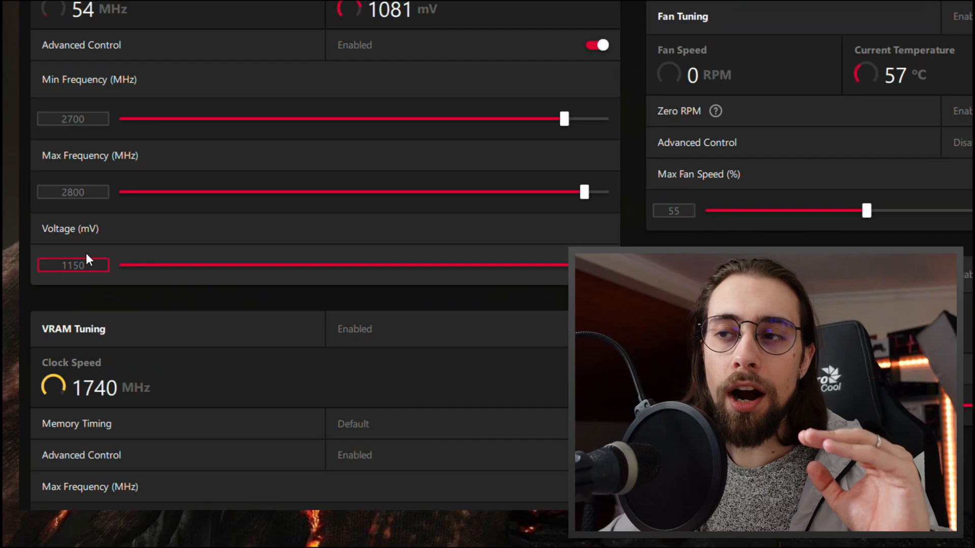
{"action": "scroll", "scroll_direction": "down", "scroll_amount": 3}
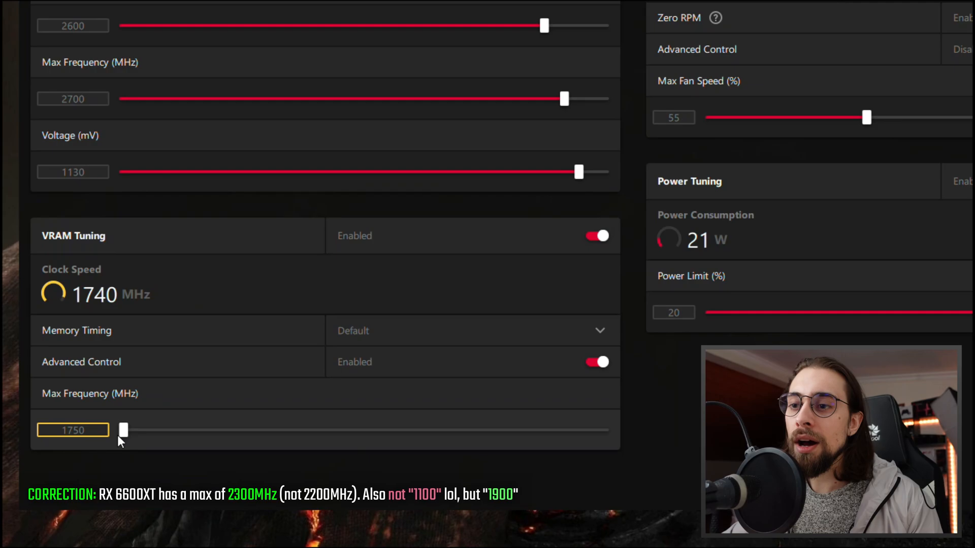
Step: Adjust the VRAM max frequency slider up and then back down
{"action": "left_click_drag", "start_coordinate": [122, 429], "coordinate": [129, 430]}
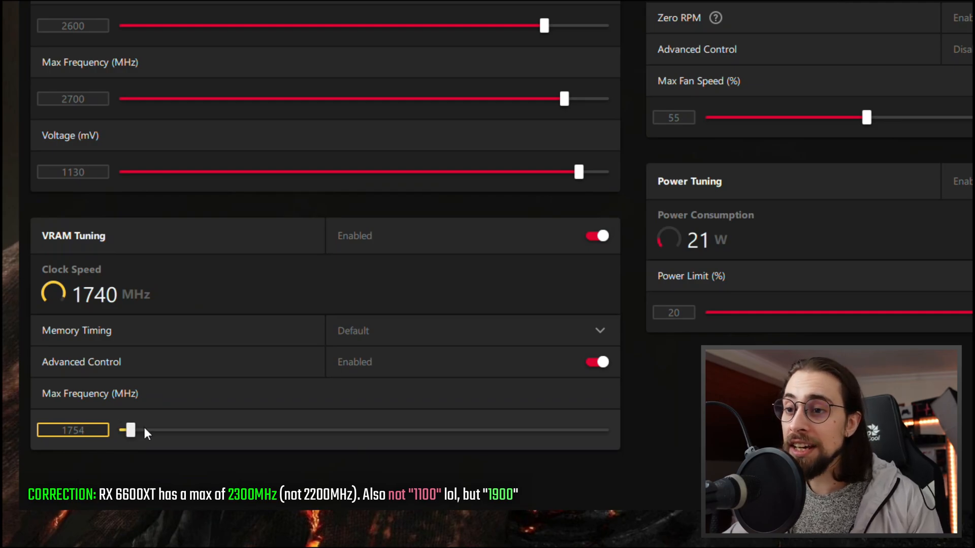
{"action": "left_click_drag", "start_coordinate": [128, 430], "coordinate": [603, 431]}
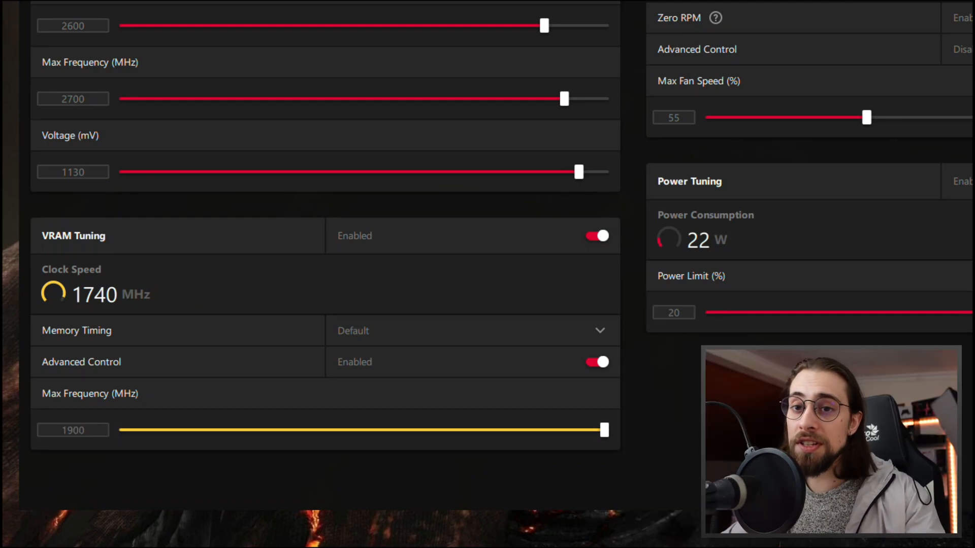
{"action": "mouse_move", "coordinate": [315, 392]}
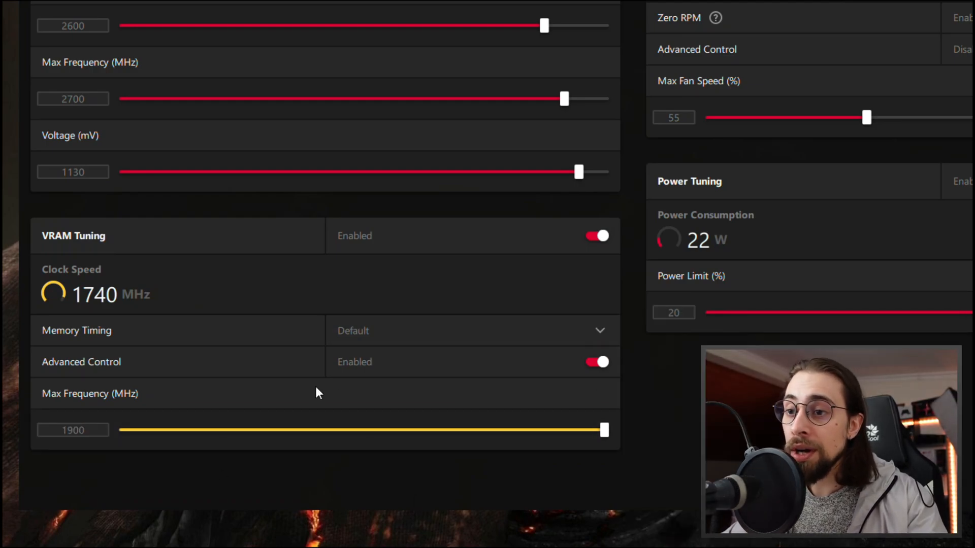
{"action": "left_click", "coordinate": [73, 431]}
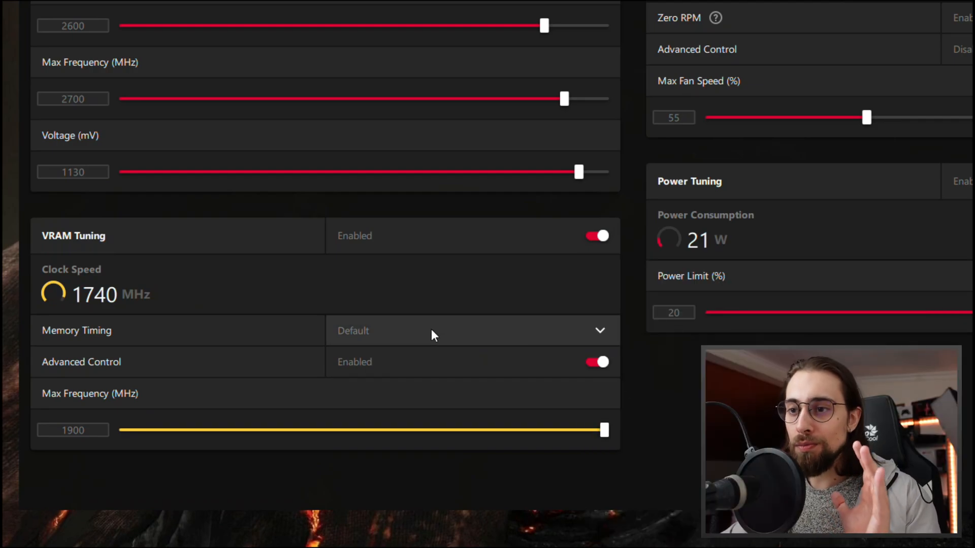
{"action": "mouse_move", "coordinate": [438, 350]}
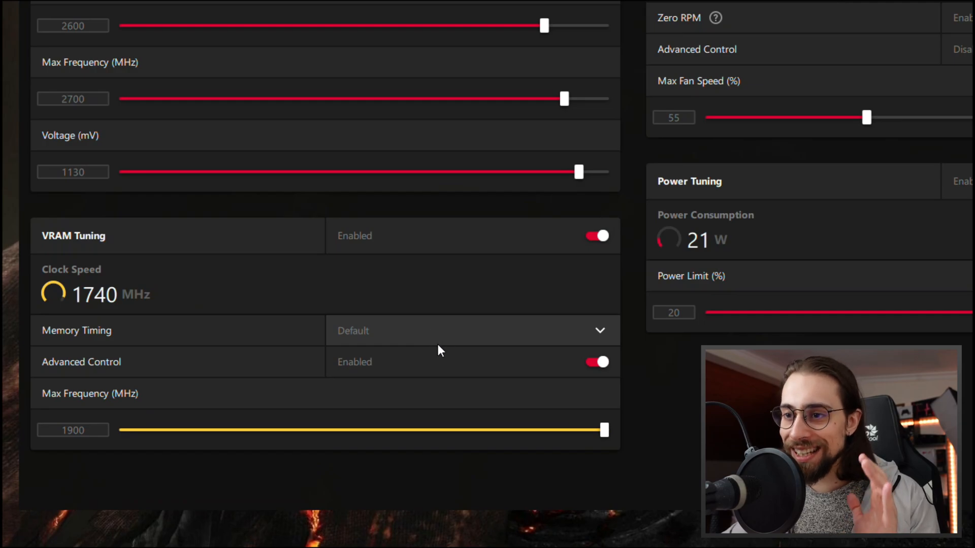
{"action": "left_click", "coordinate": [73, 430]}
{"action": "type", "text": "1840"}
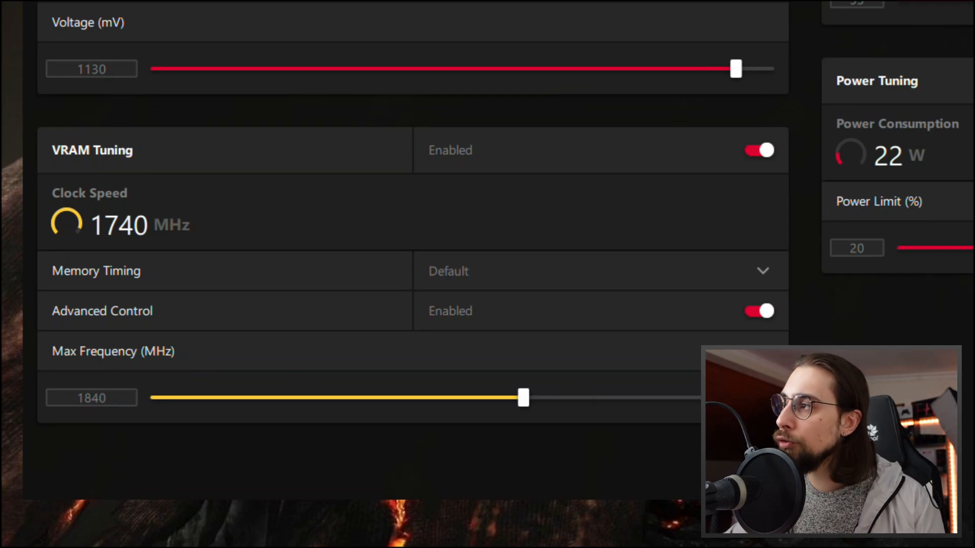
Step: Settle VRAM max frequency at 1800 MHz and set memory timing to Fast Timing
{"action": "left_click", "coordinate": [91, 398]}
{"action": "type", "text": "1880"}
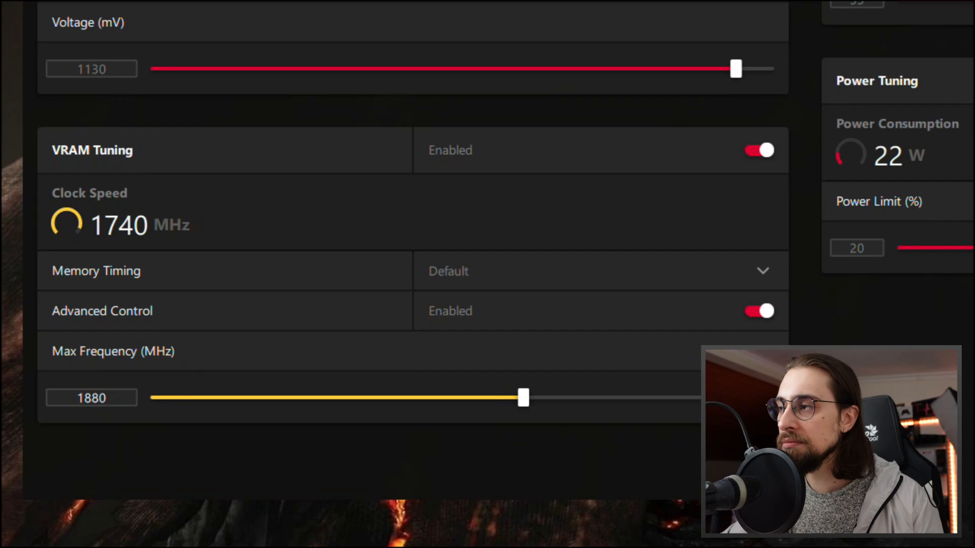
{"action": "left_click_drag", "start_coordinate": [523, 398], "coordinate": [686, 398]}
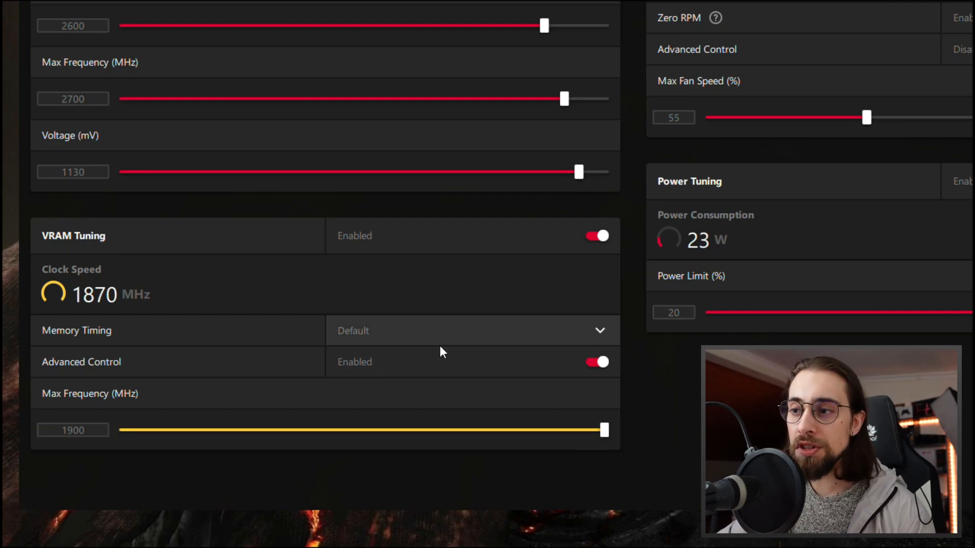
{"action": "left_click", "coordinate": [471, 331]}
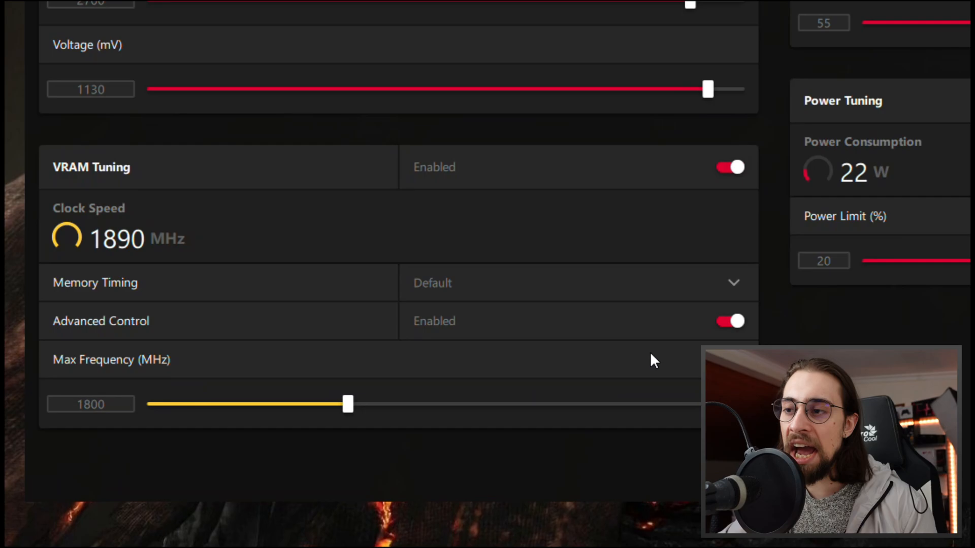
{"action": "left_click", "coordinate": [580, 284]}
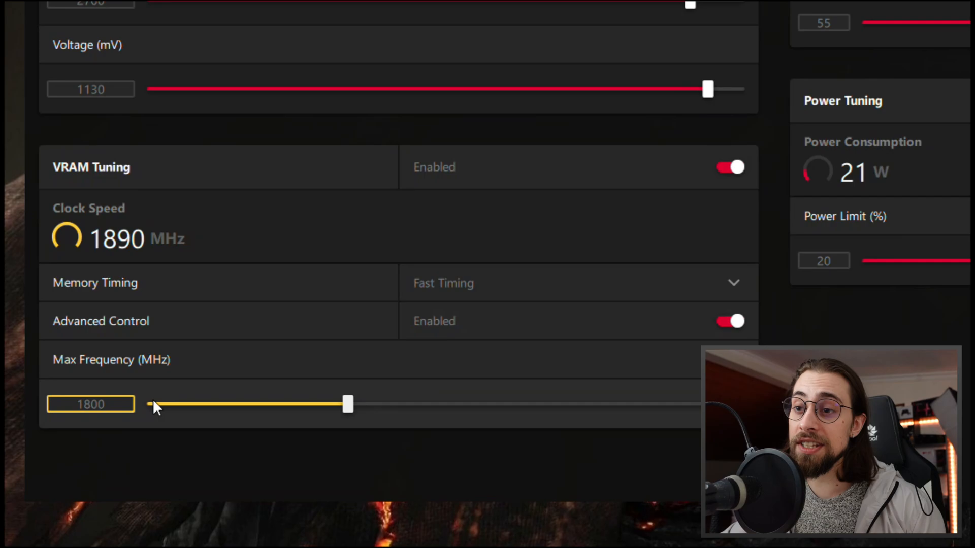
Step: Set the VRAM memory timing back to Default
{"action": "left_click", "coordinate": [571, 282]}
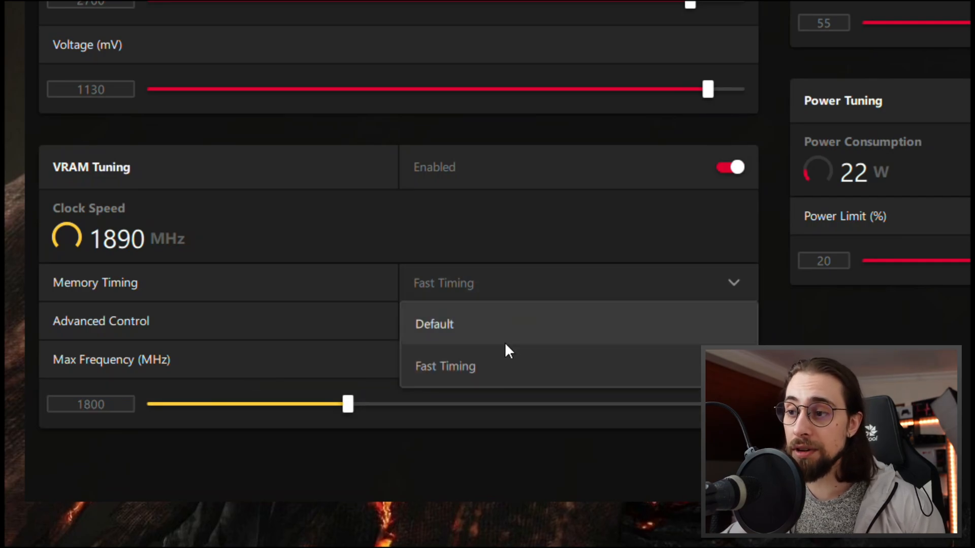
{"action": "left_click", "coordinate": [435, 325]}
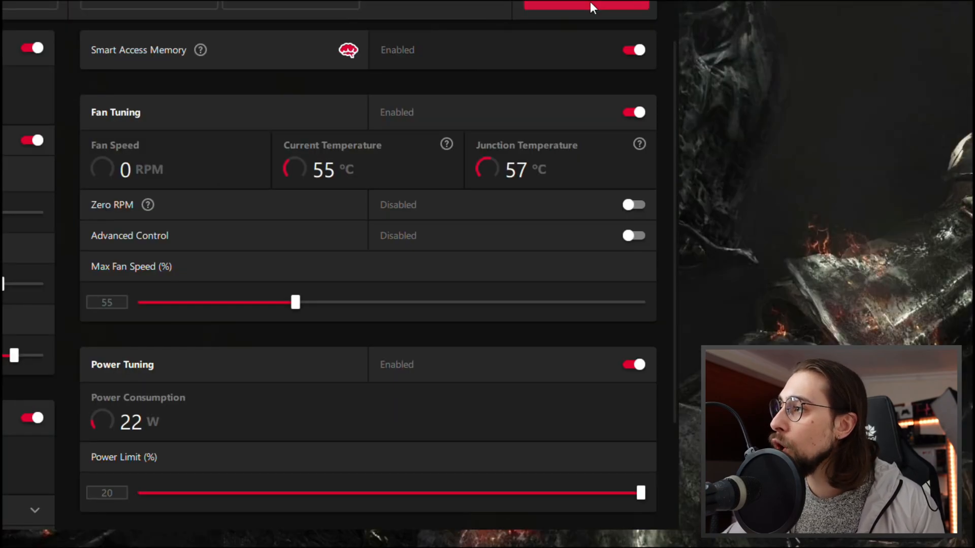
{"action": "mouse_move", "coordinate": [350, 225]}
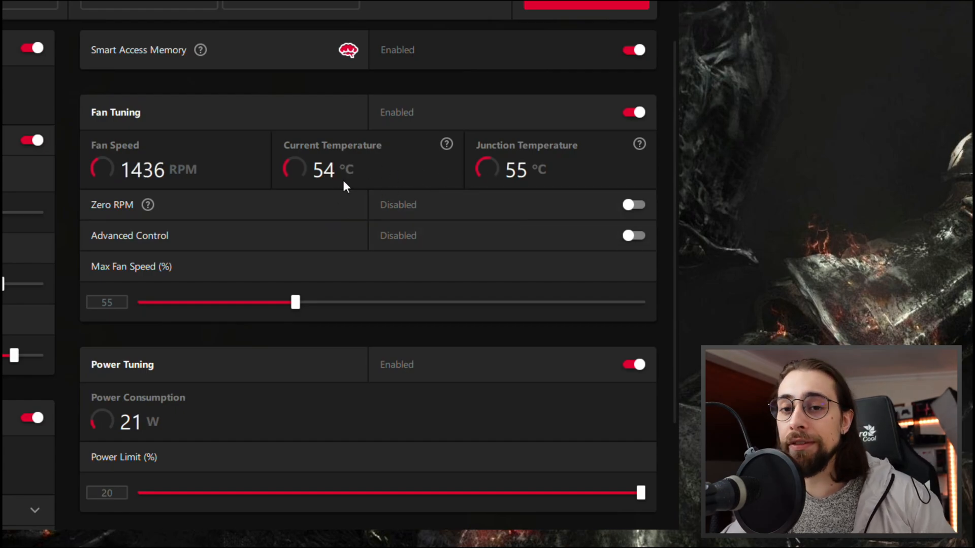
{"action": "mouse_move", "coordinate": [317, 189]}
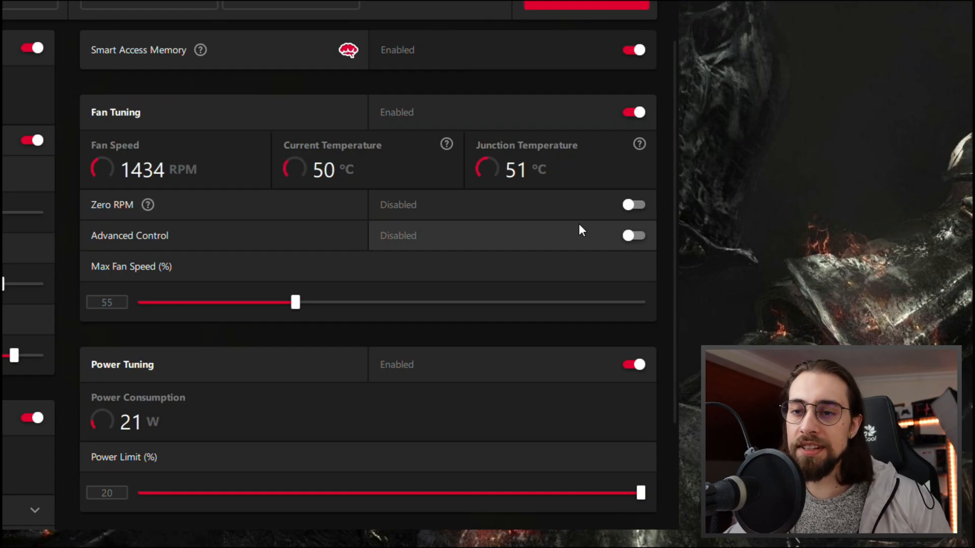
Step: Scroll down to Fan Tuning with Zero RPM off and fan at about 1434 RPM
{"action": "scroll", "scroll_direction": "down", "scroll_amount": 3}
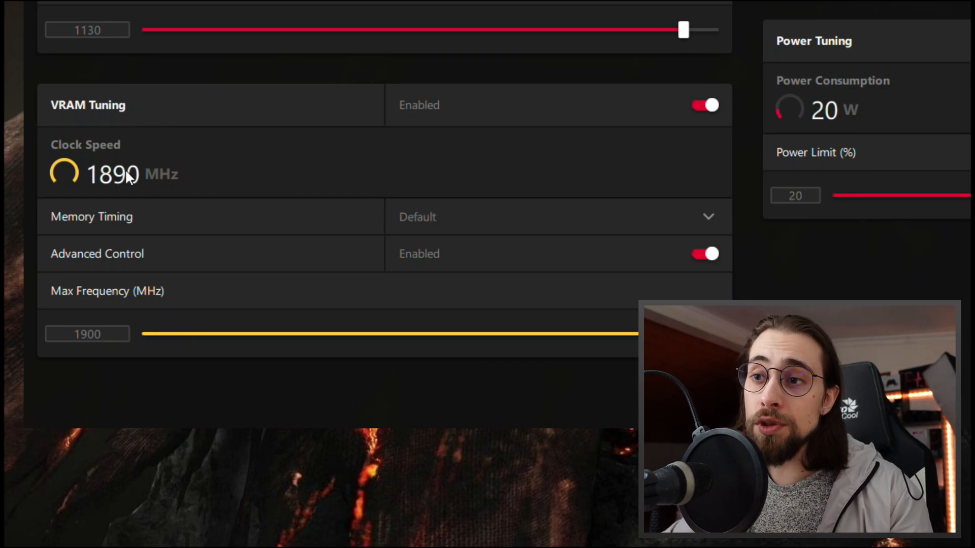
{"action": "mouse_move", "coordinate": [146, 194]}
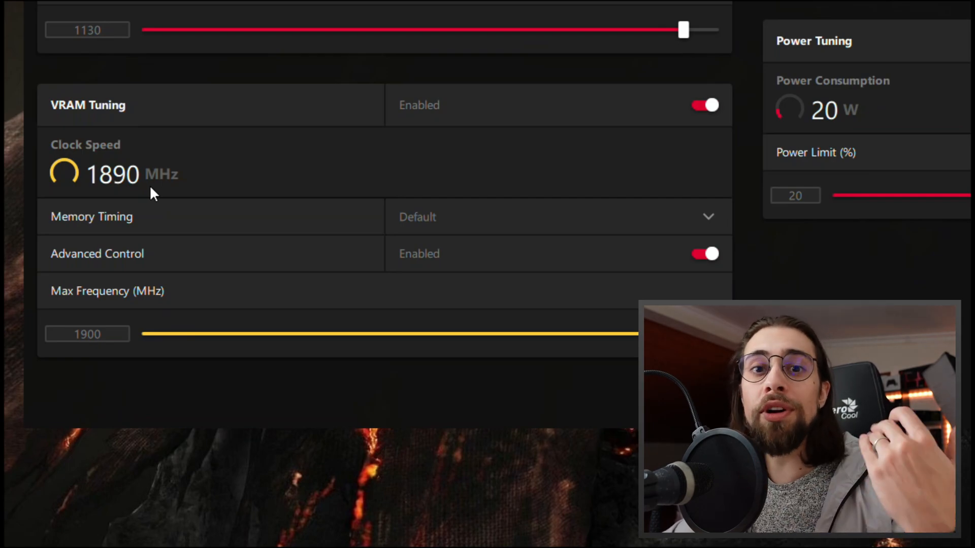
{"action": "mouse_move", "coordinate": [143, 193]}
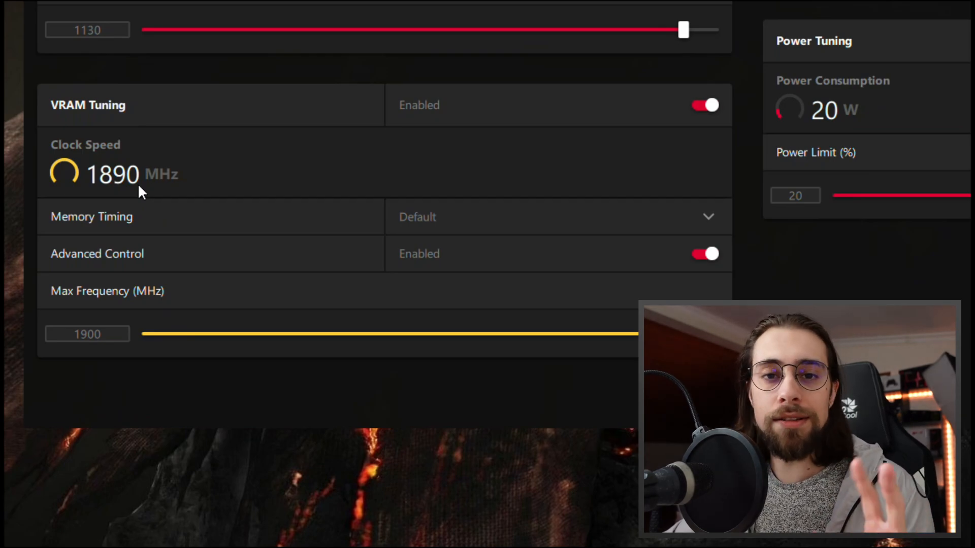
{"action": "mouse_move", "coordinate": [195, 202]}
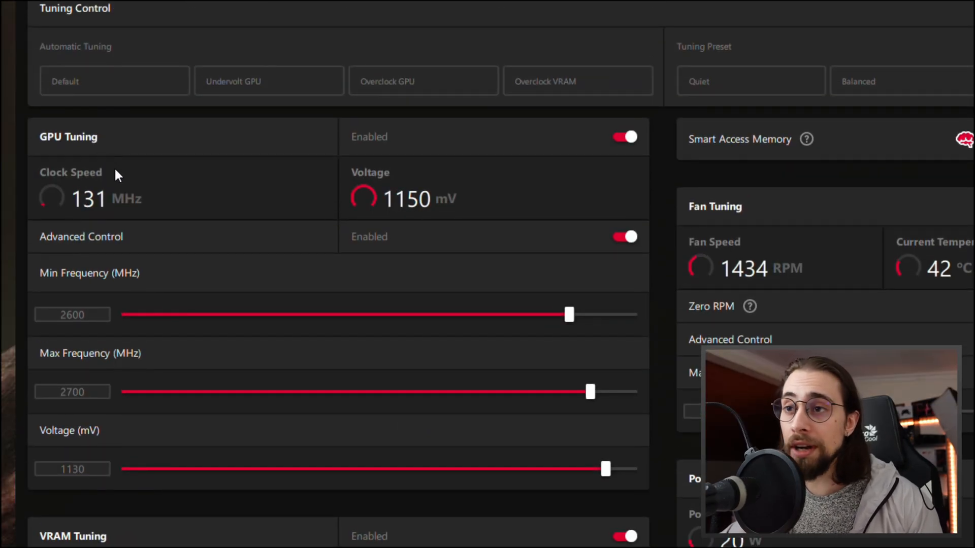
{"action": "mouse_move", "coordinate": [85, 170]}
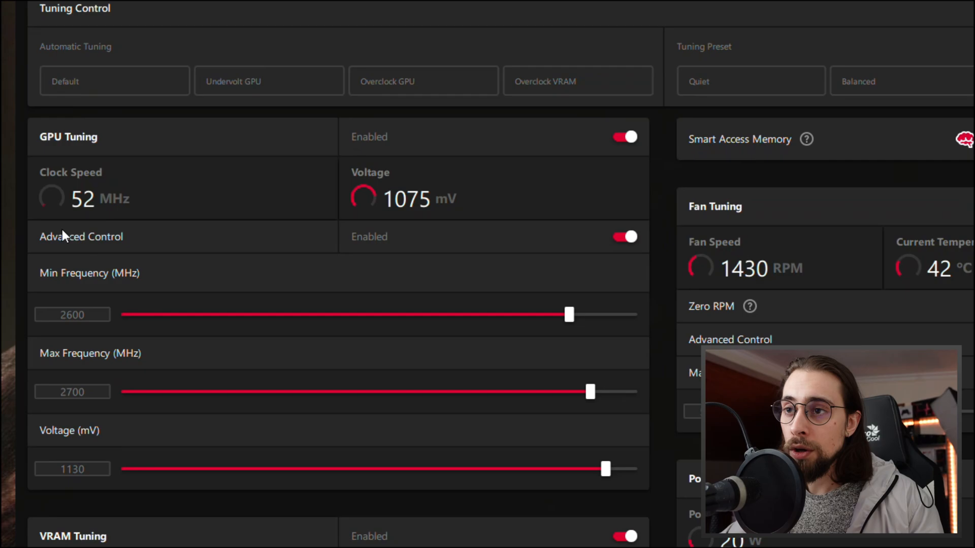
{"action": "left_click", "coordinate": [72, 314]}
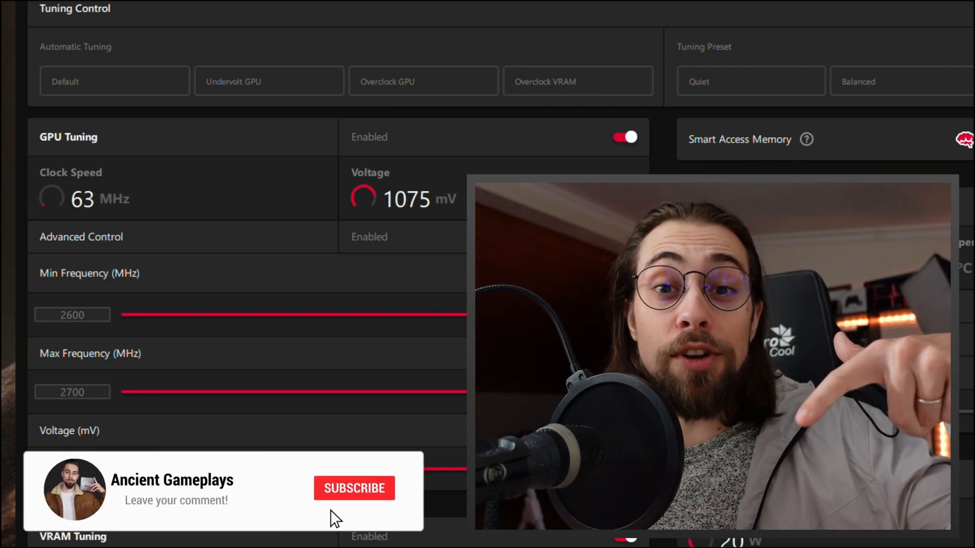
{"action": "left_click", "coordinate": [355, 487]}
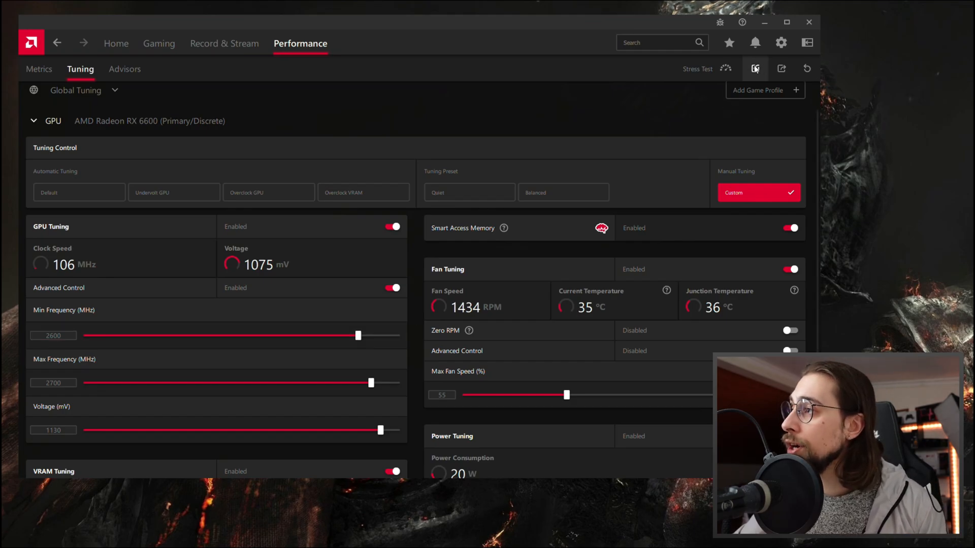
{"action": "left_click", "coordinate": [753, 68]}
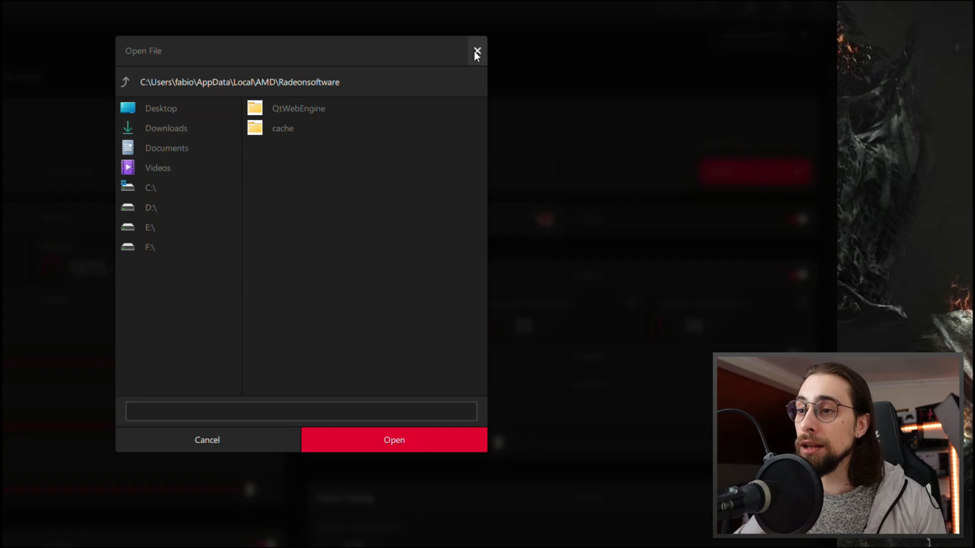
{"action": "left_click", "coordinate": [478, 51]}
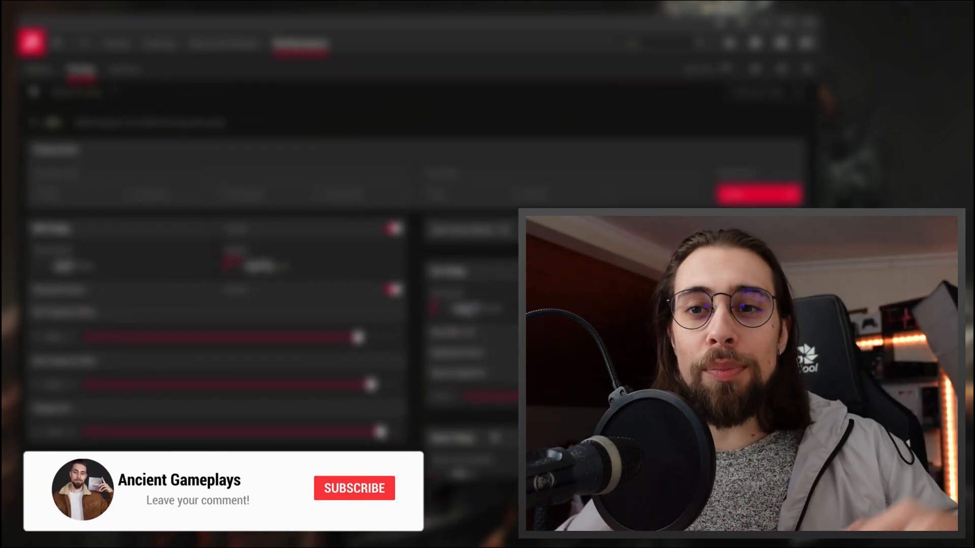
{"action": "left_click", "coordinate": [353, 487]}
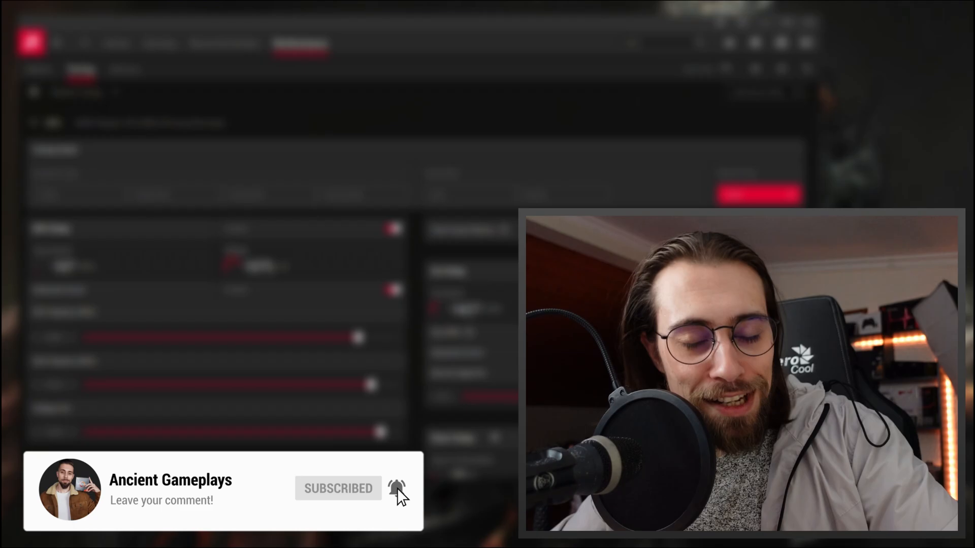